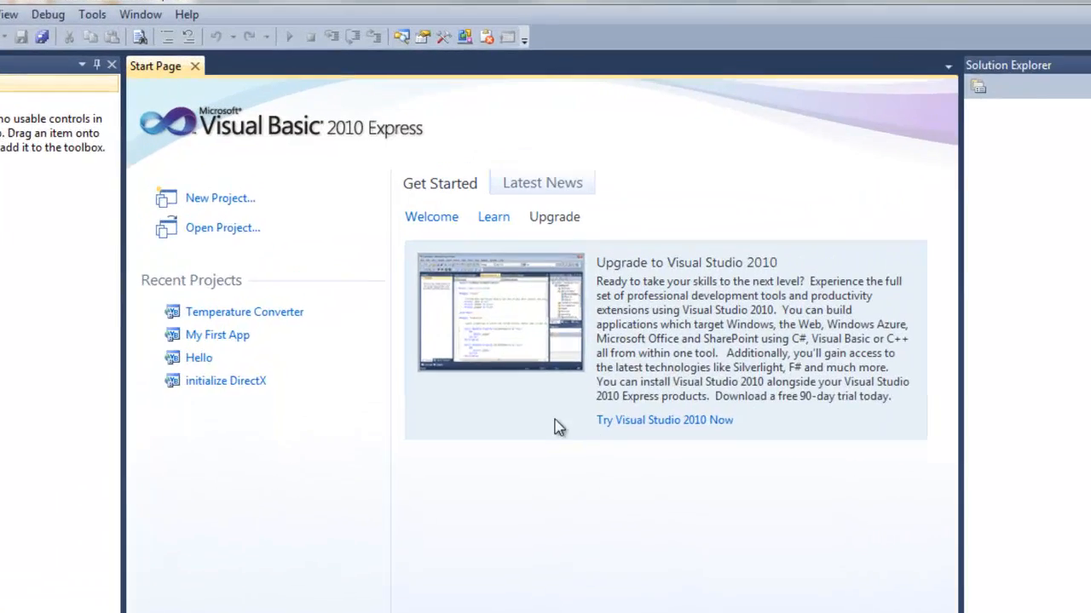
Start a new Windows Forms Application named 'Resources and Backgrounds'.
{"action": "left_click", "coordinate": [218, 197]}
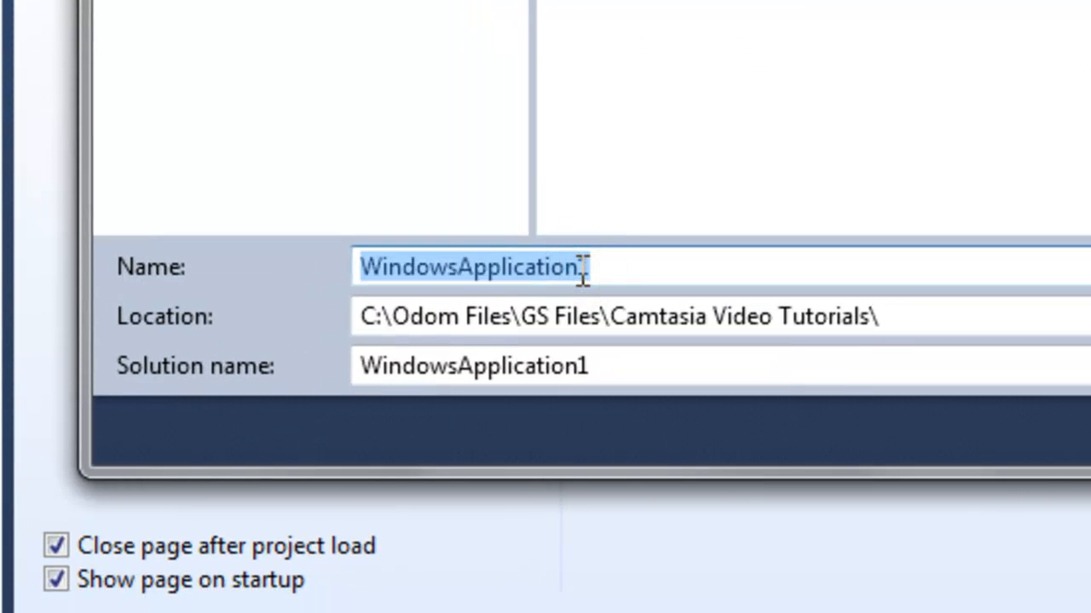
{"action": "type", "text": "Resources and Ba"}
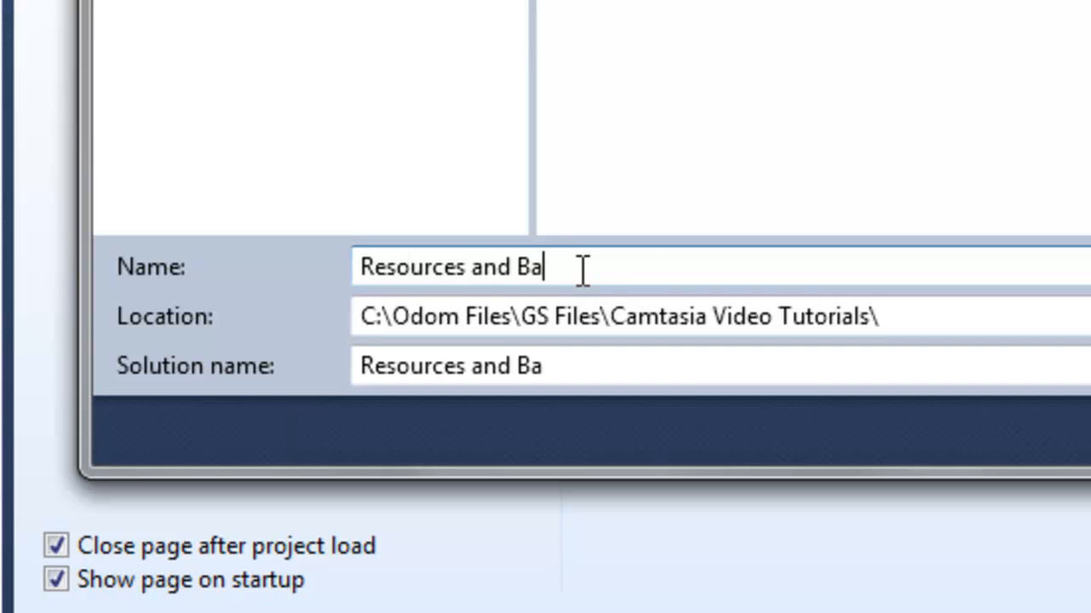
{"action": "type", "text": "ckgrounds"}
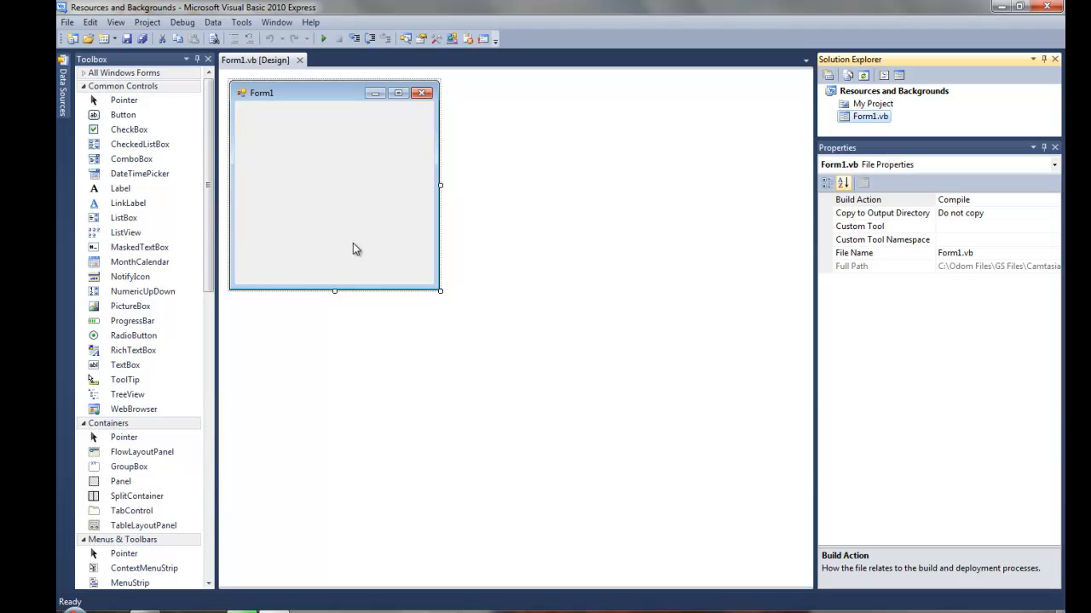
Select Form1 and bring up the Select Resource dialog for its BackgroundImage.
{"action": "left_click", "coordinate": [334, 177]}
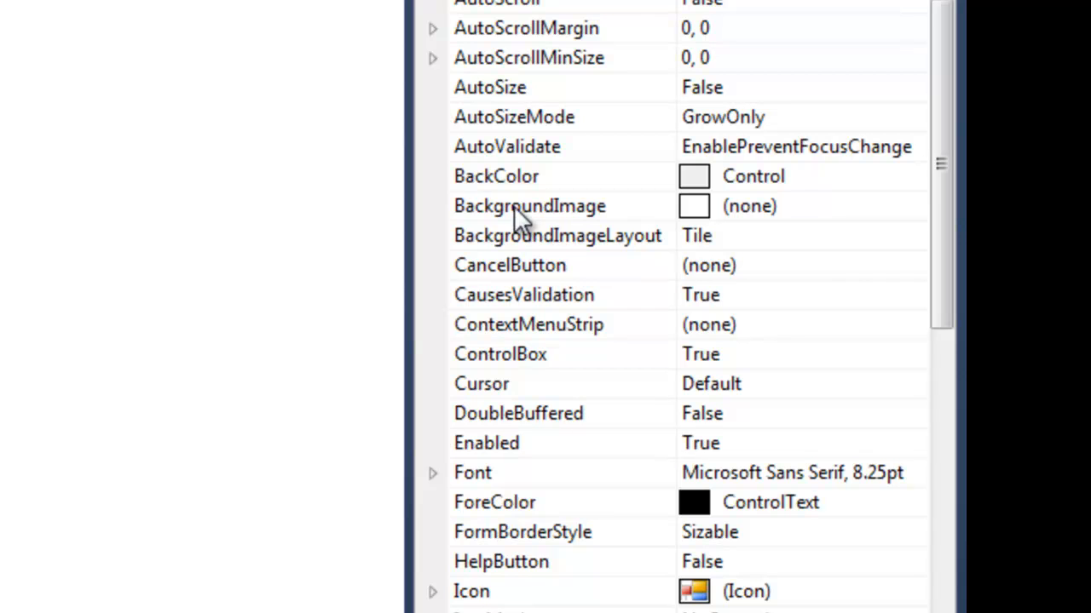
{"action": "left_click", "coordinate": [528, 205]}
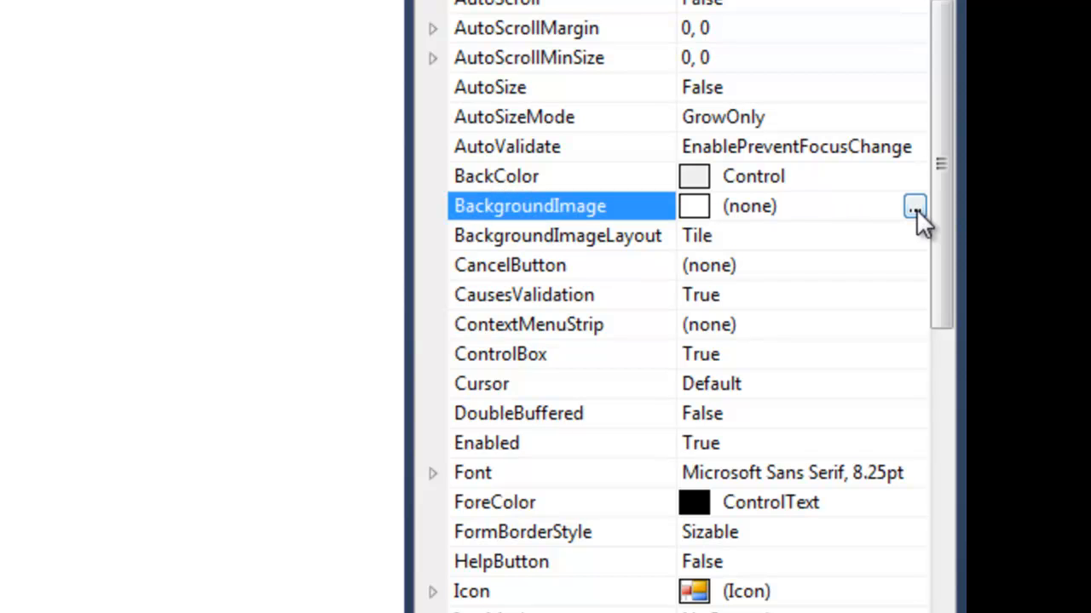
{"action": "left_click", "coordinate": [910, 205]}
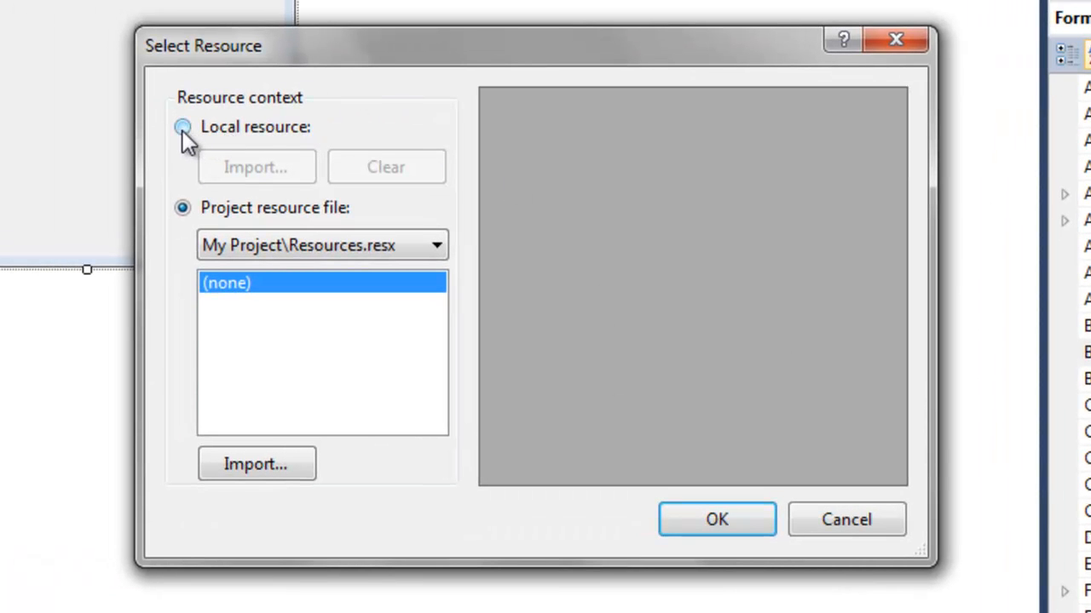
{"action": "left_click", "coordinate": [182, 127]}
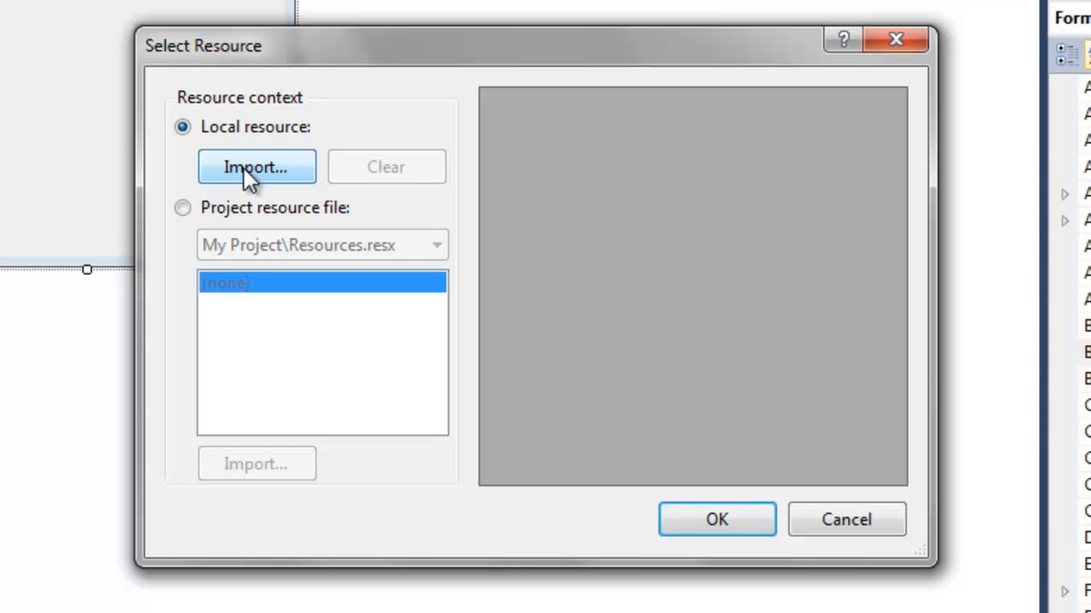
{"action": "left_click", "coordinate": [182, 208]}
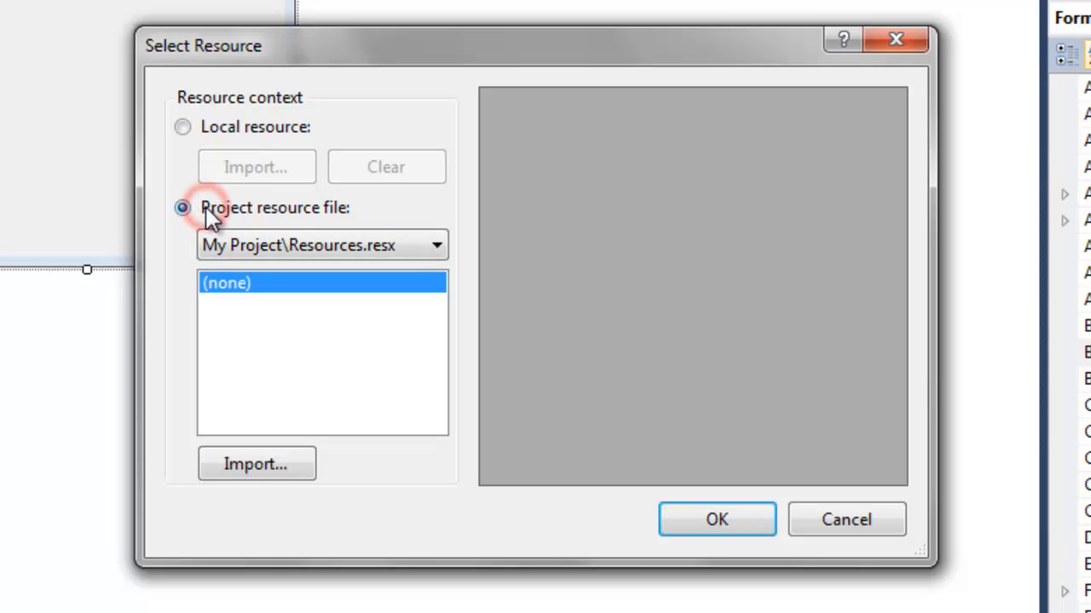
{"action": "left_click", "coordinate": [183, 208]}
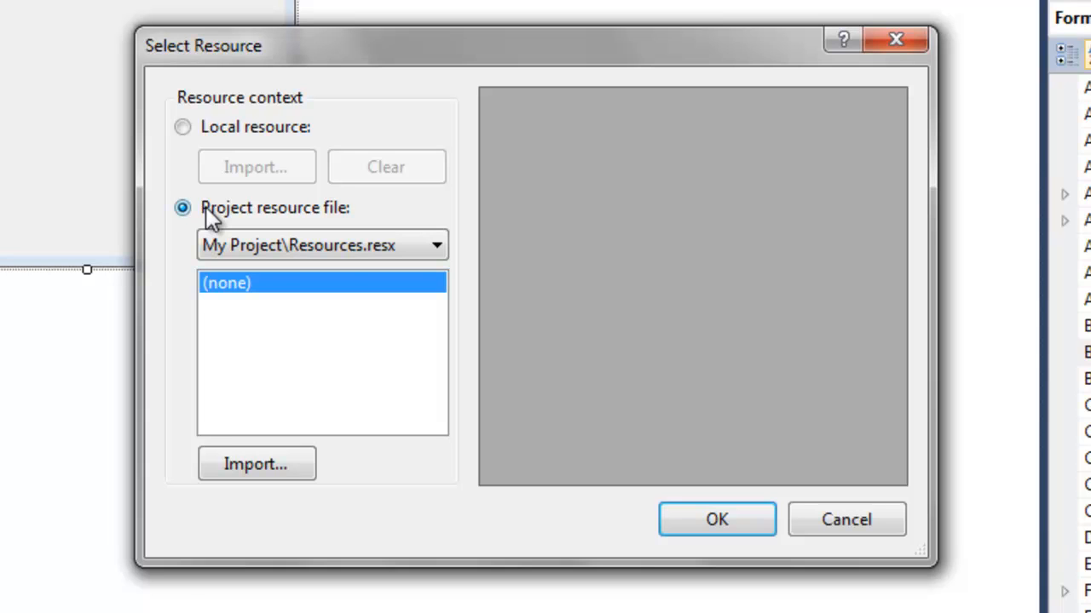
{"action": "mouse_move", "coordinate": [327, 283]}
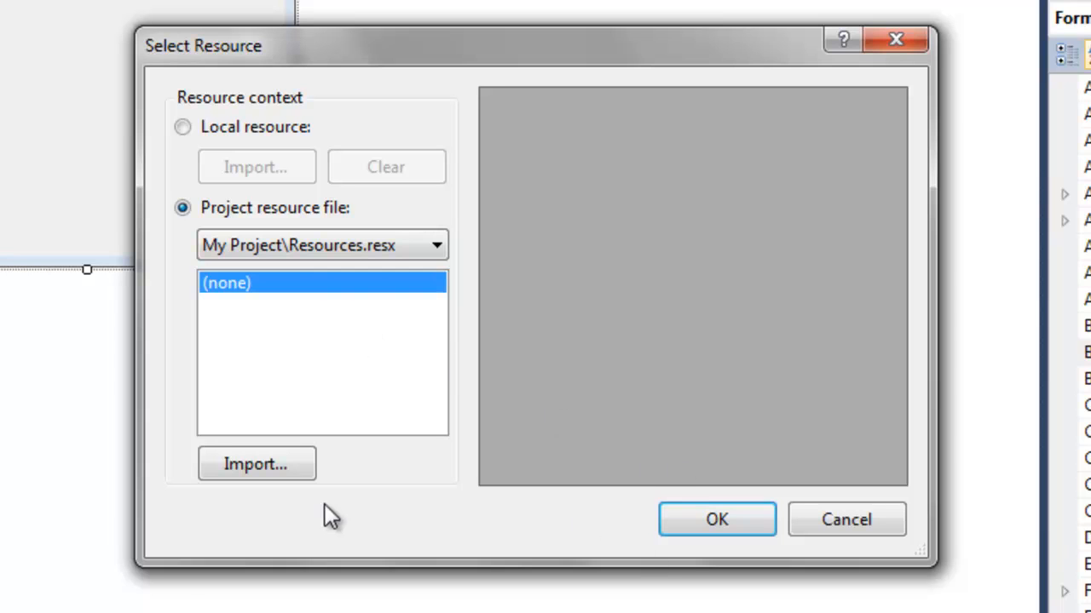
Import img13_small.jpg into the project resource file.
{"action": "left_click", "coordinate": [256, 463]}
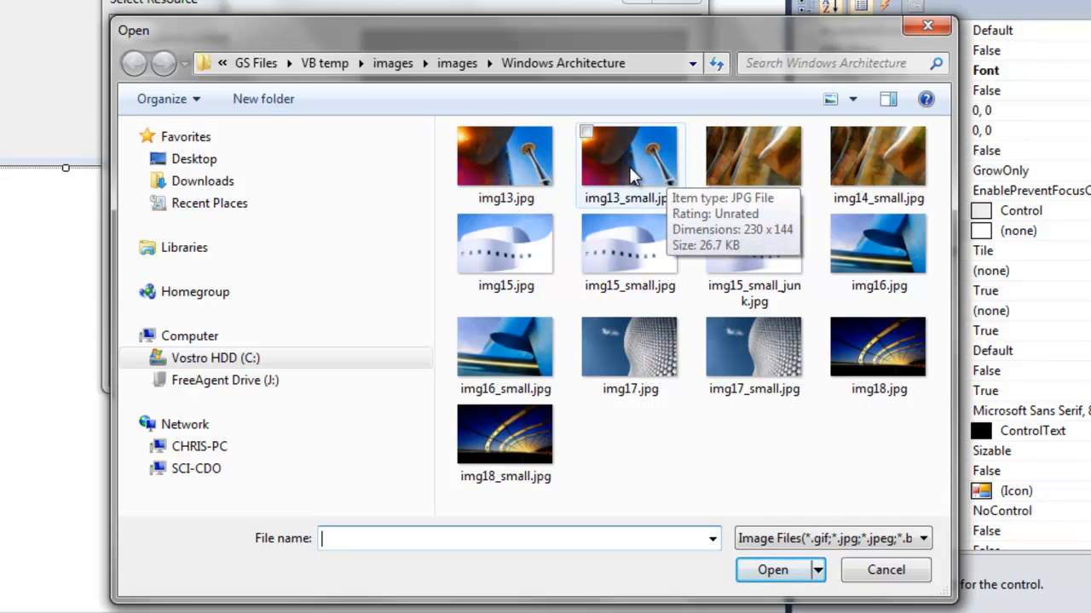
{"action": "mouse_move", "coordinate": [629, 160]}
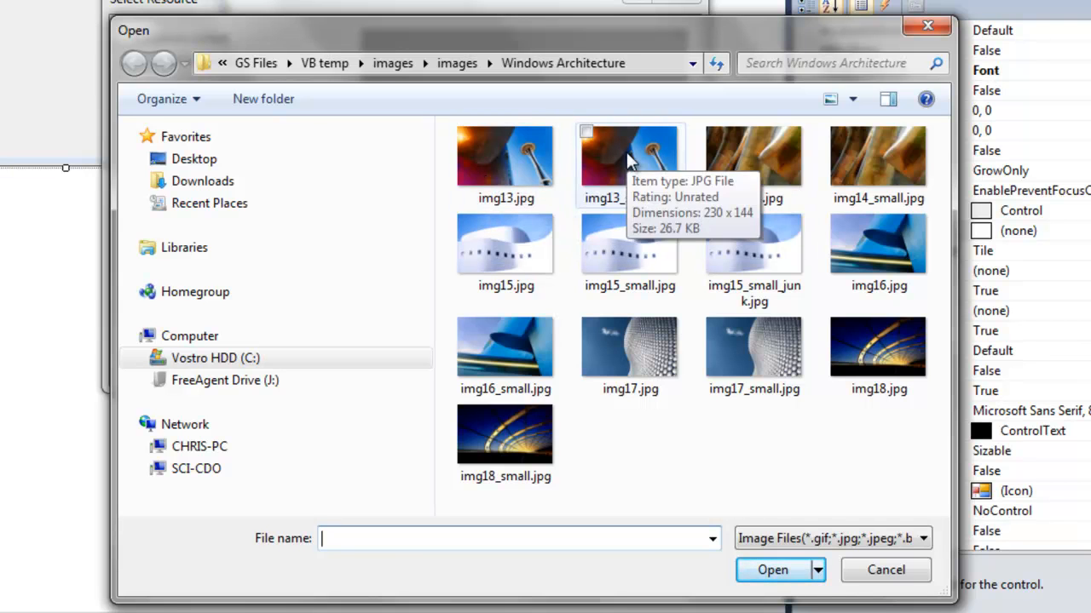
{"action": "mouse_move", "coordinate": [661, 178]}
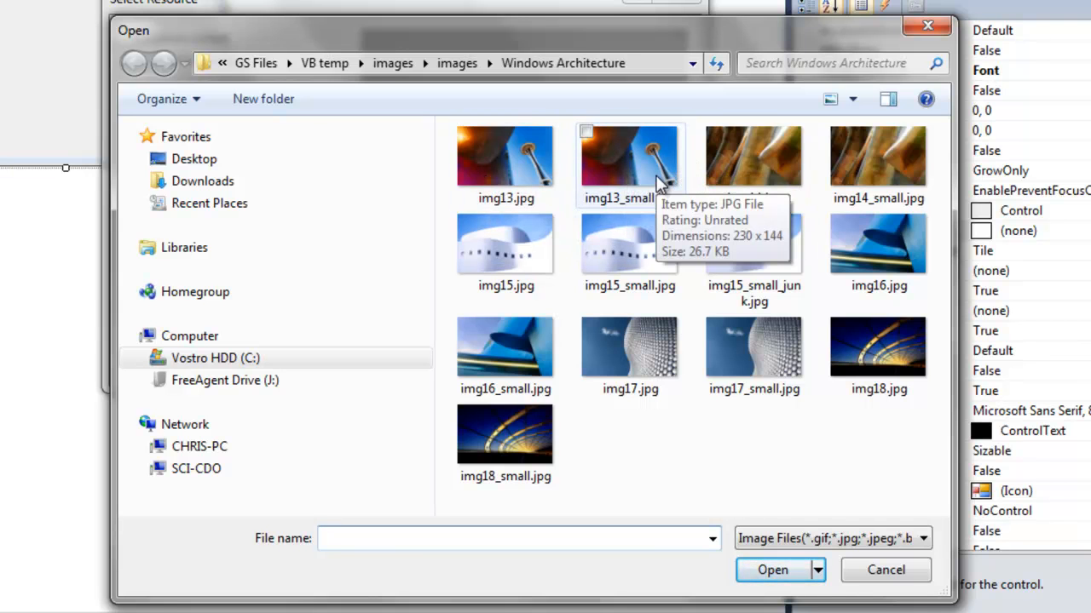
{"action": "mouse_move", "coordinate": [605, 134]}
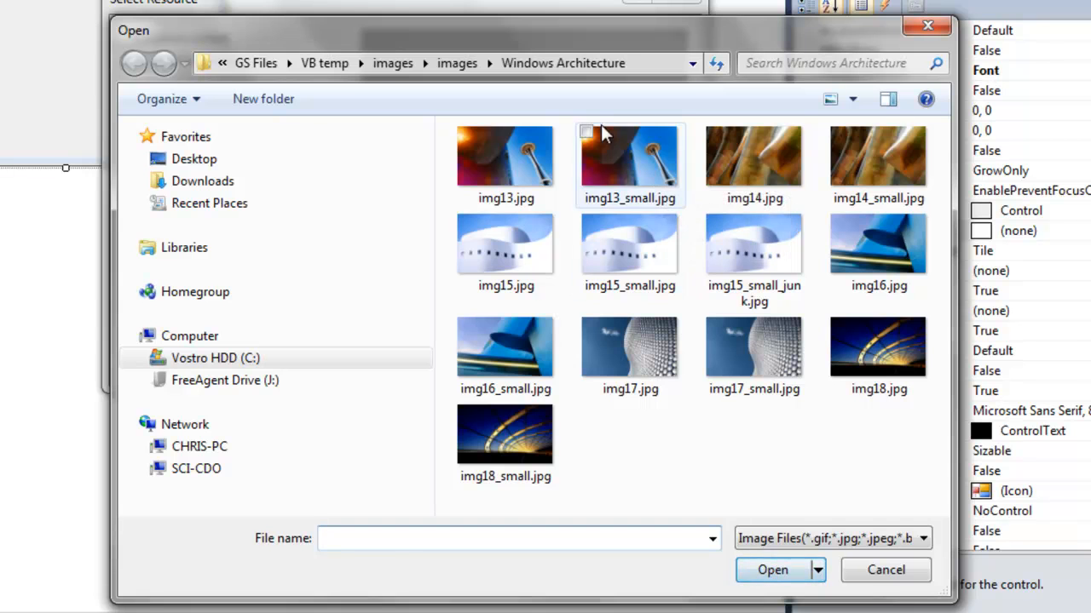
{"action": "left_click", "coordinate": [629, 156]}
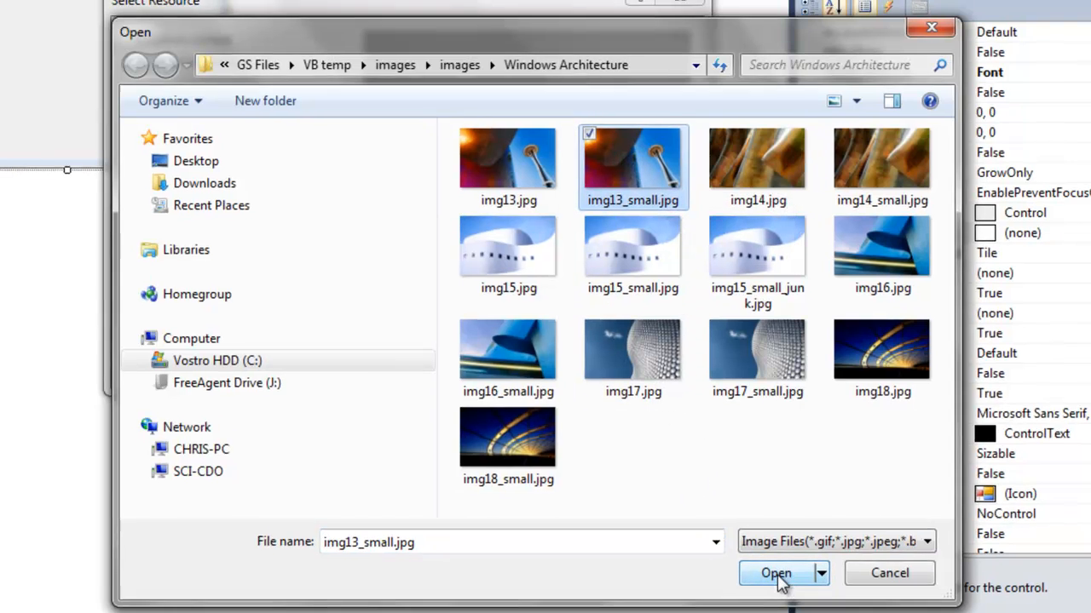
{"action": "left_click", "coordinate": [775, 573]}
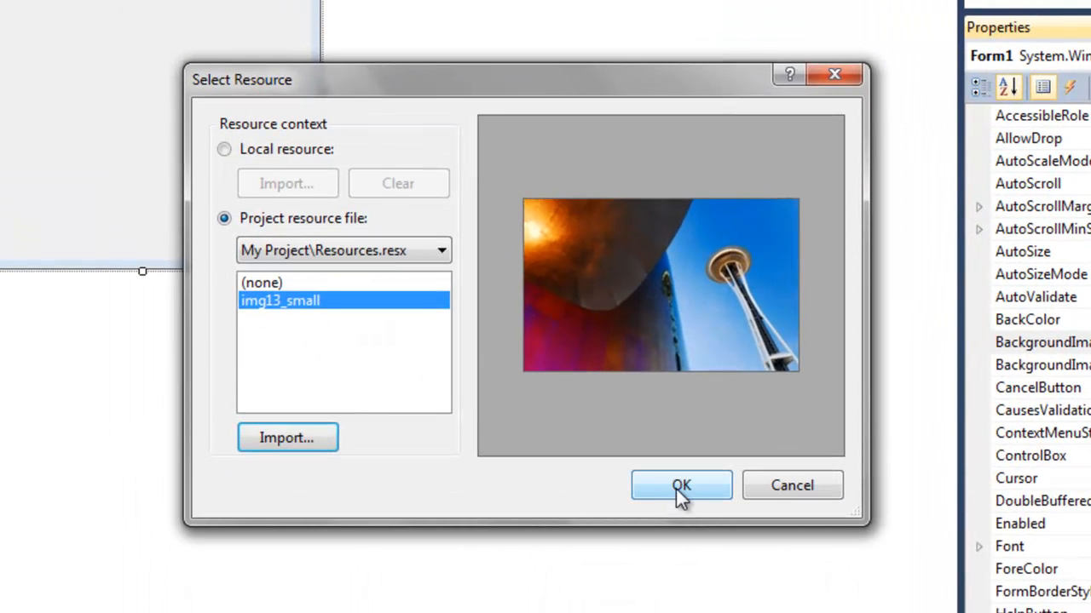
Apply img13_small as Form1's background and set BackgroundImageLayout to None.
{"action": "left_click", "coordinate": [682, 485]}
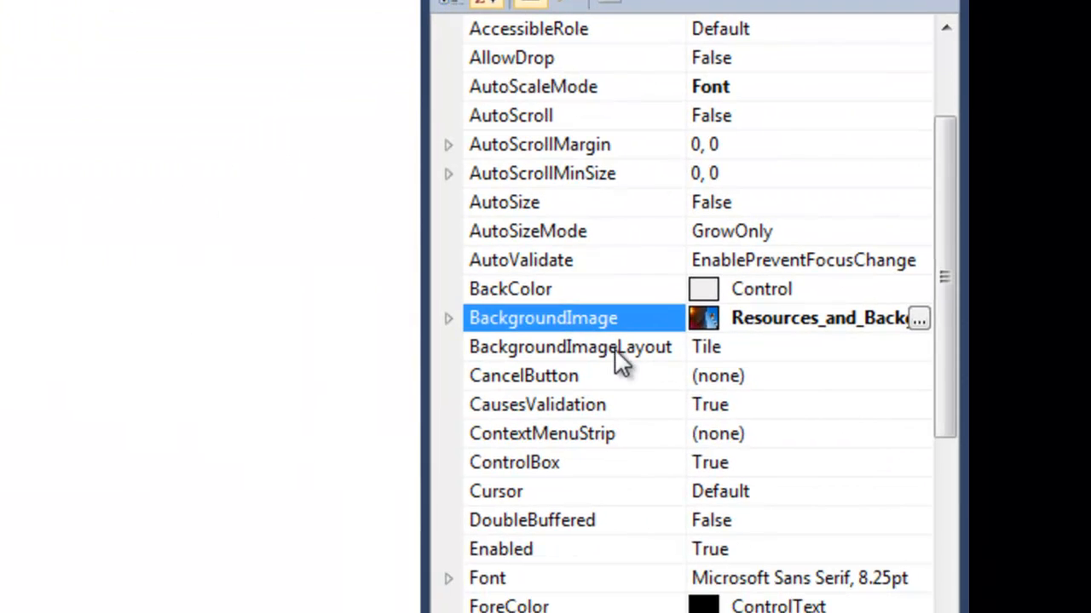
{"action": "left_click", "coordinate": [573, 347]}
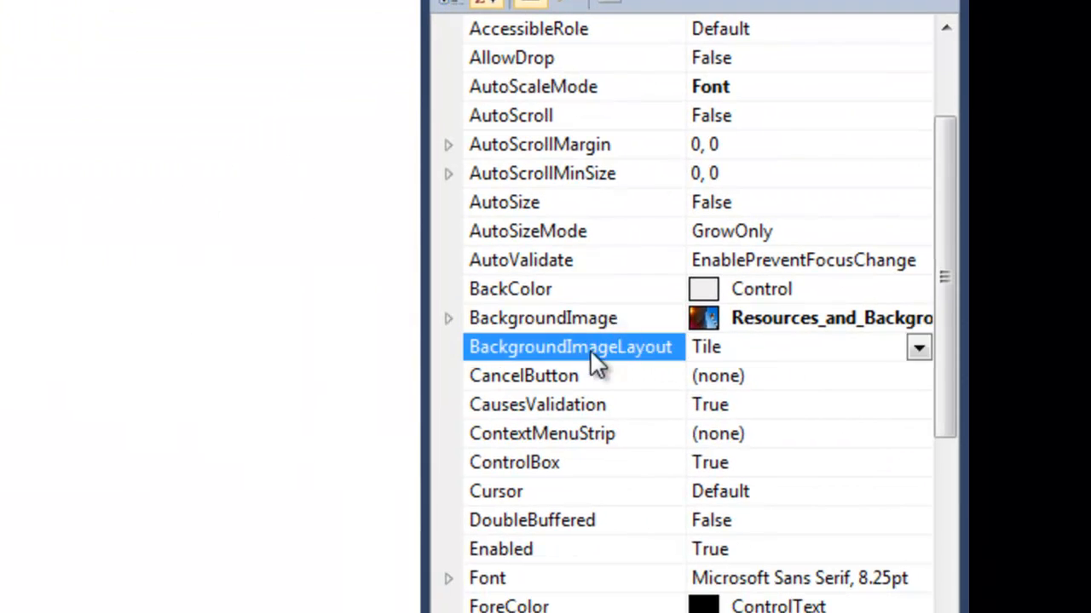
{"action": "mouse_move", "coordinate": [900, 353]}
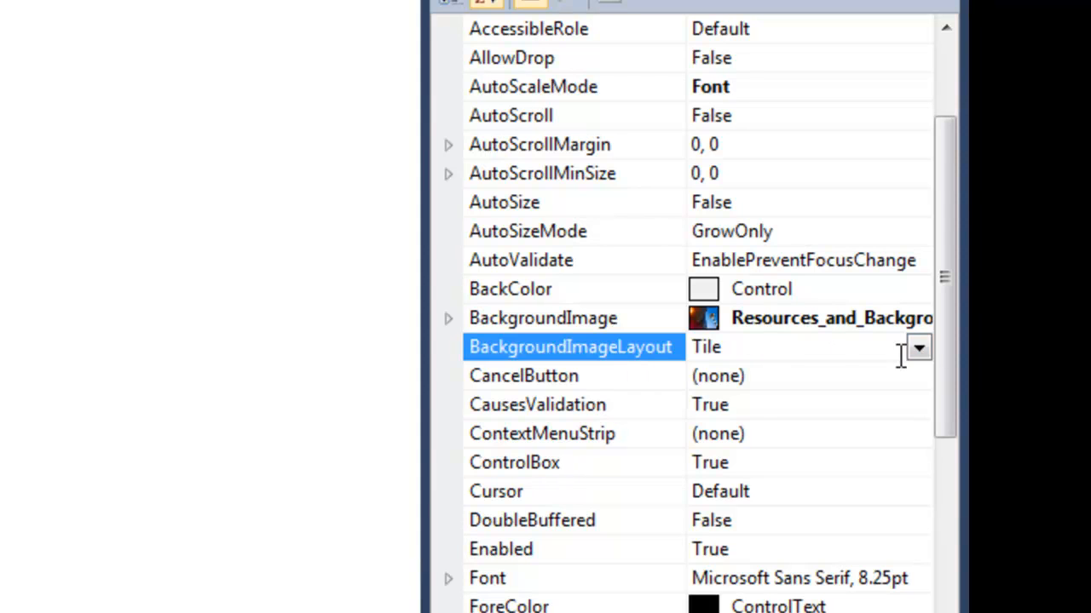
{"action": "left_click", "coordinate": [917, 348]}
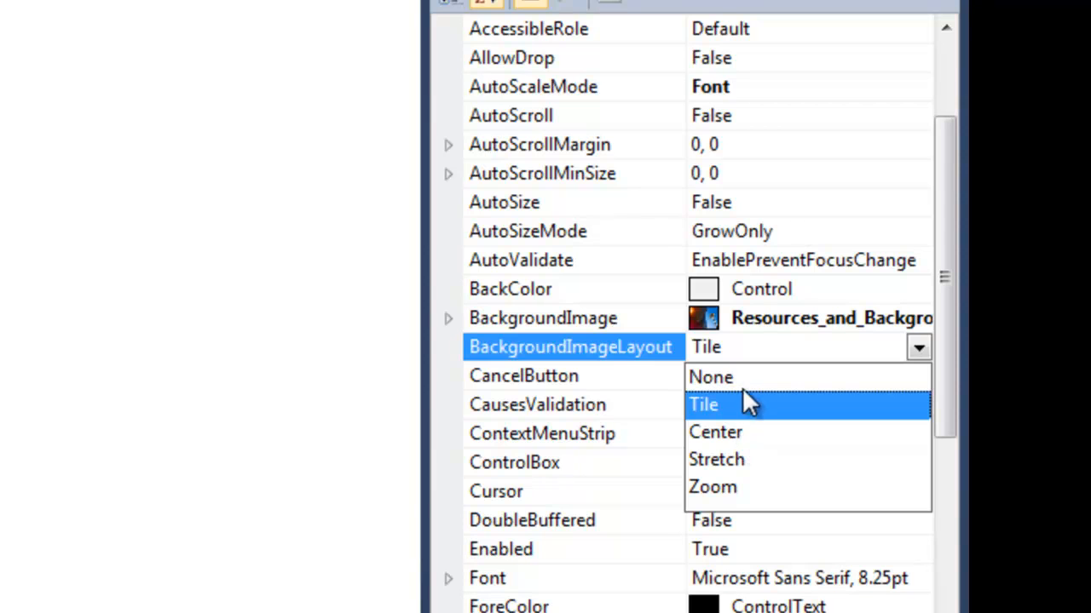
{"action": "left_click", "coordinate": [708, 377]}
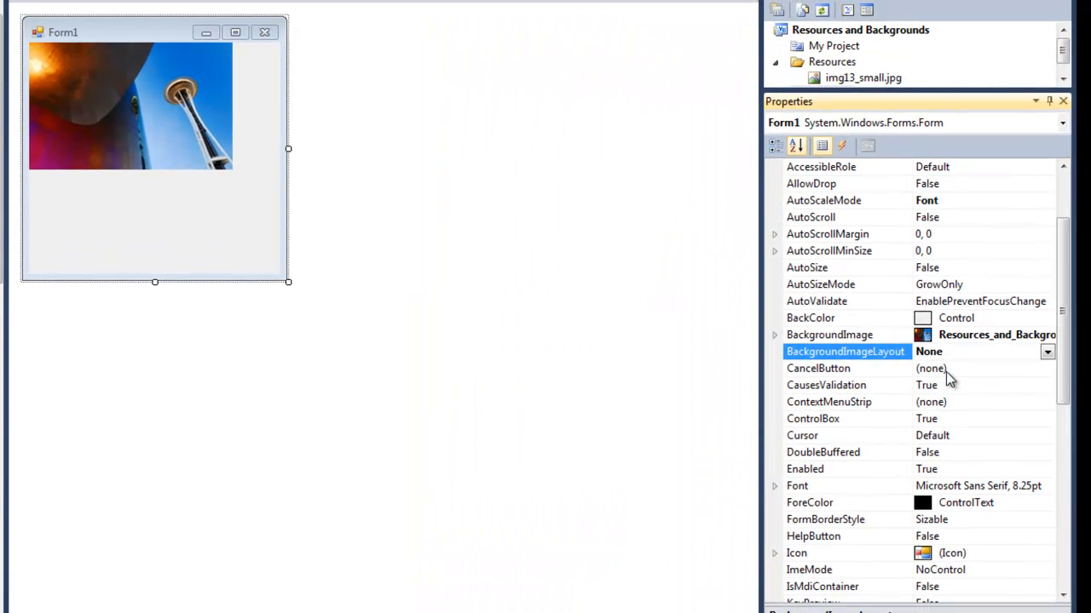
Switch BackgroundImageLayout to Center and then to Stretch.
{"action": "left_click", "coordinate": [1047, 351]}
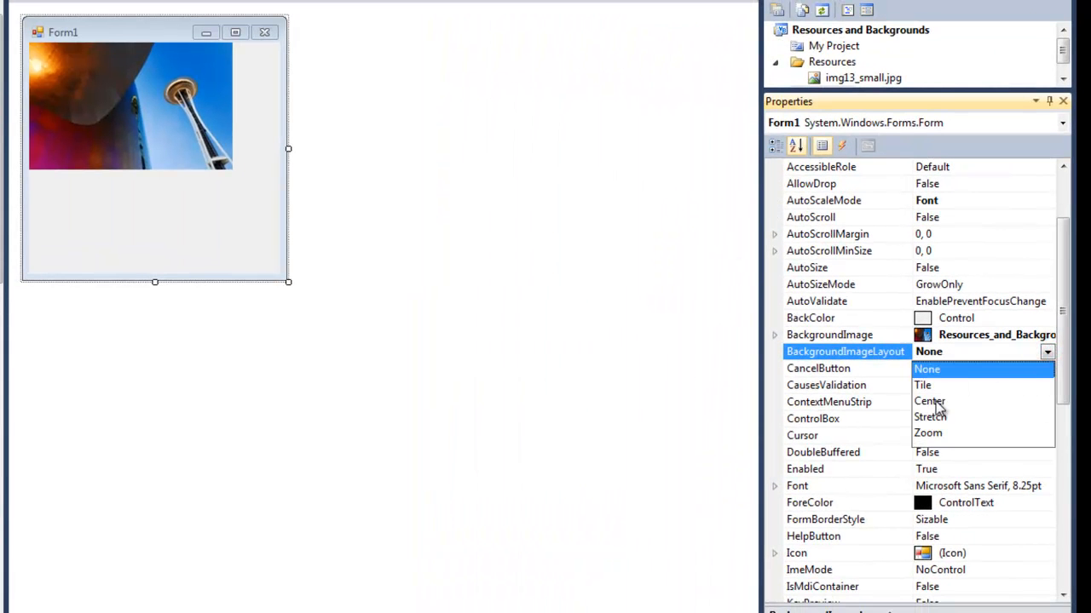
{"action": "left_click", "coordinate": [930, 400]}
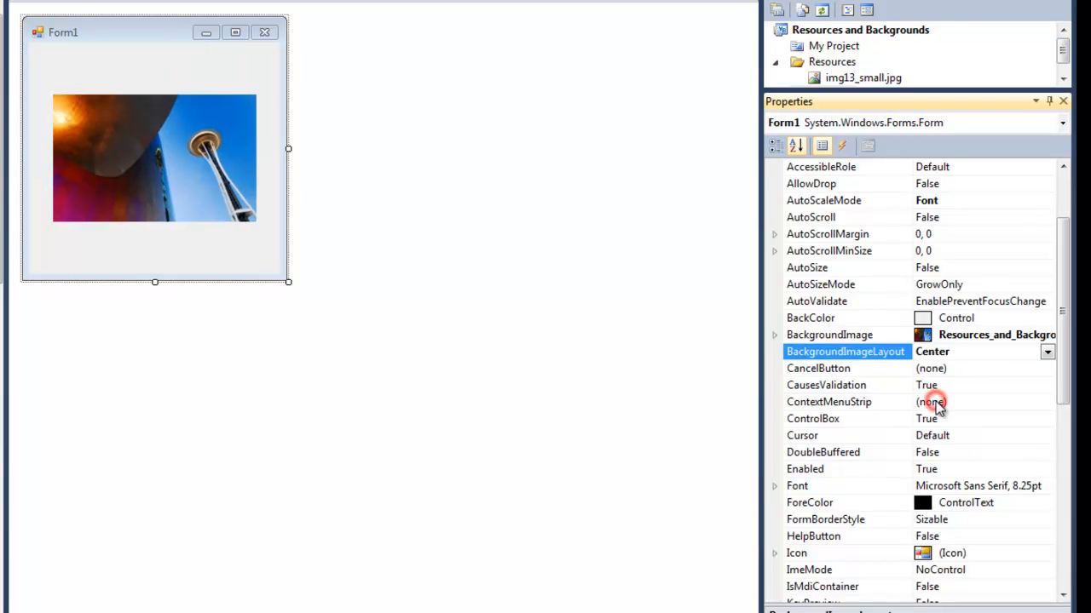
{"action": "left_click", "coordinate": [1046, 351]}
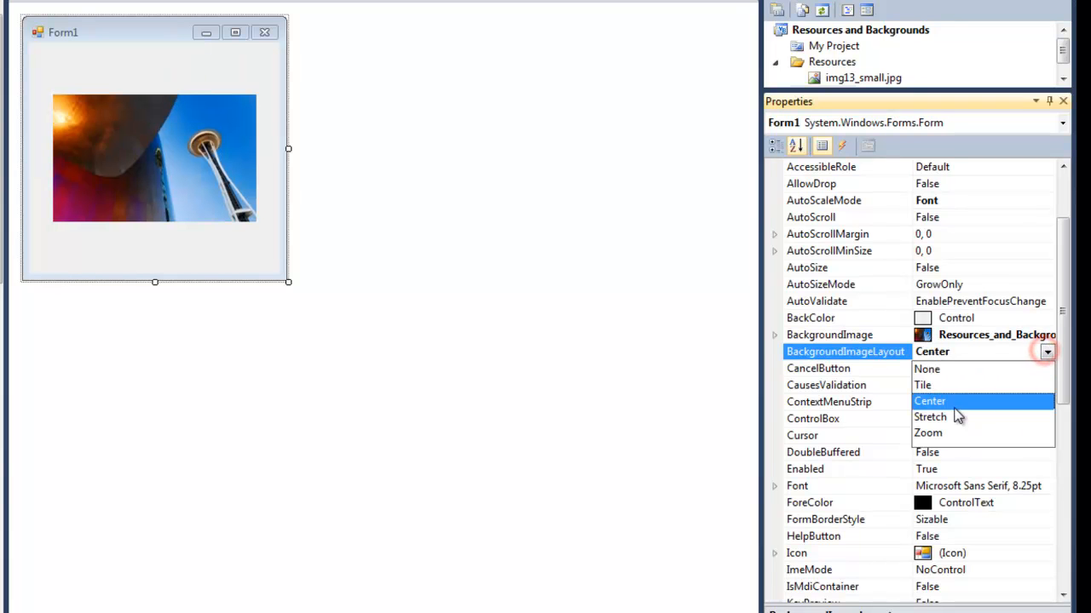
{"action": "left_click", "coordinate": [930, 418]}
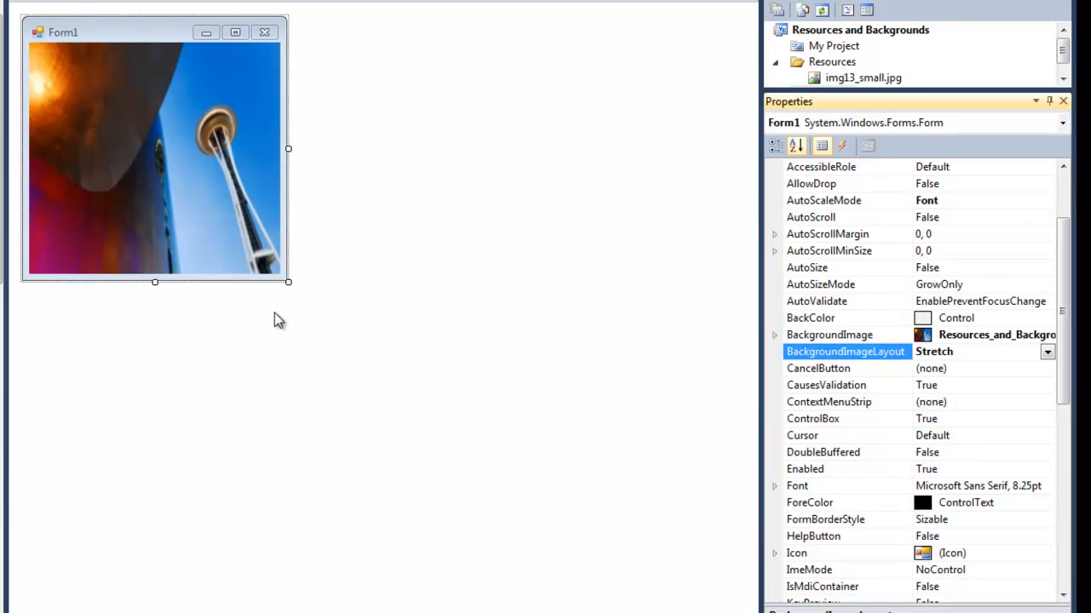
Resize Form1 larger then smaller, and set BackgroundImageLayout to Zoom.
{"action": "left_click_drag", "start_coordinate": [288, 283], "coordinate": [627, 492]}
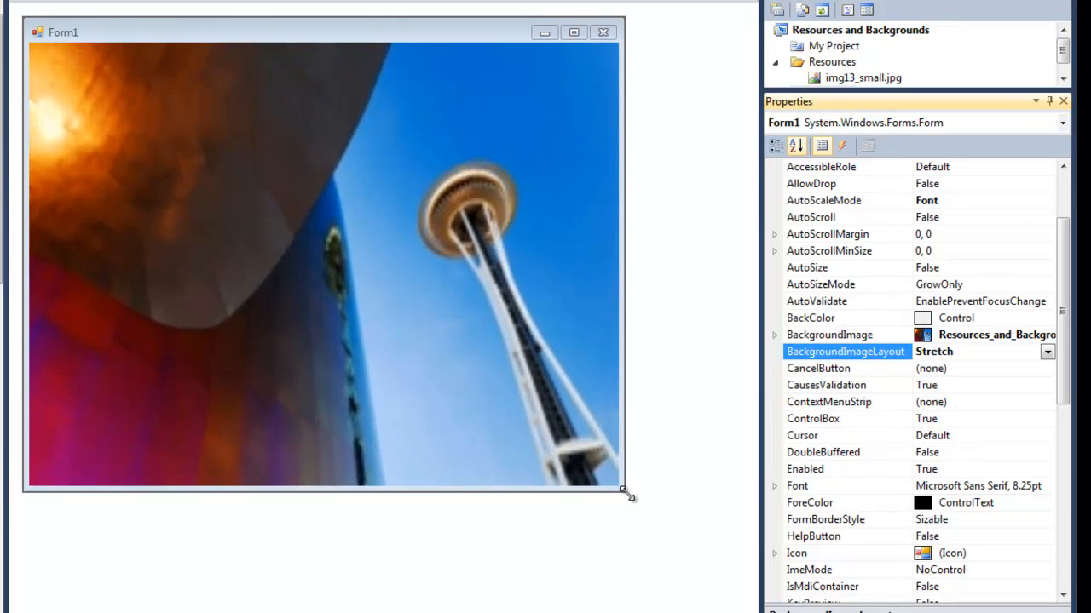
{"action": "left_click_drag", "start_coordinate": [627, 495], "coordinate": [709, 600]}
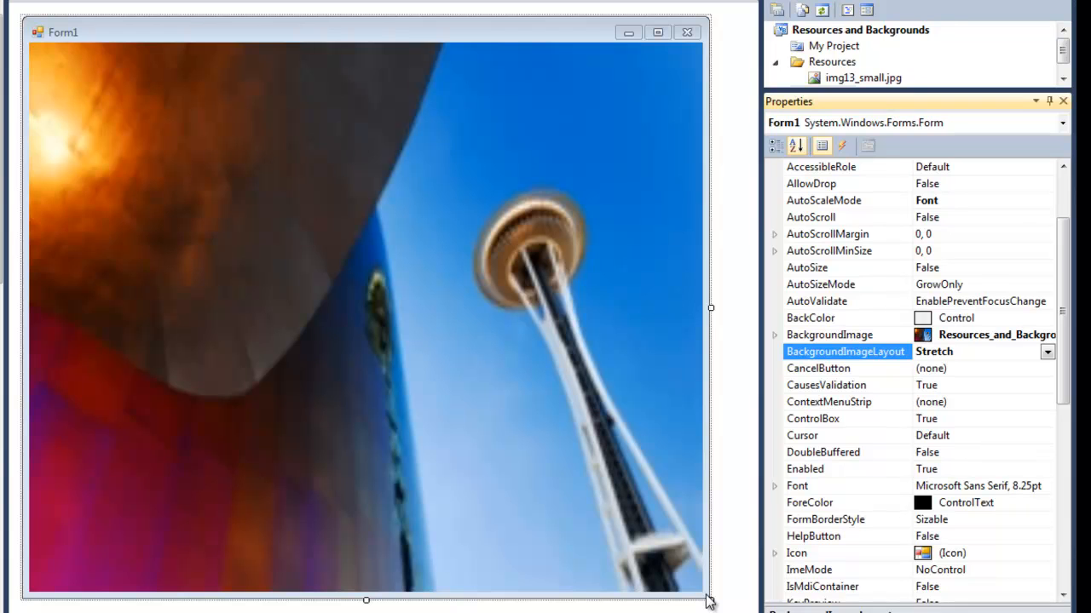
{"action": "mouse_move", "coordinate": [784, 566]}
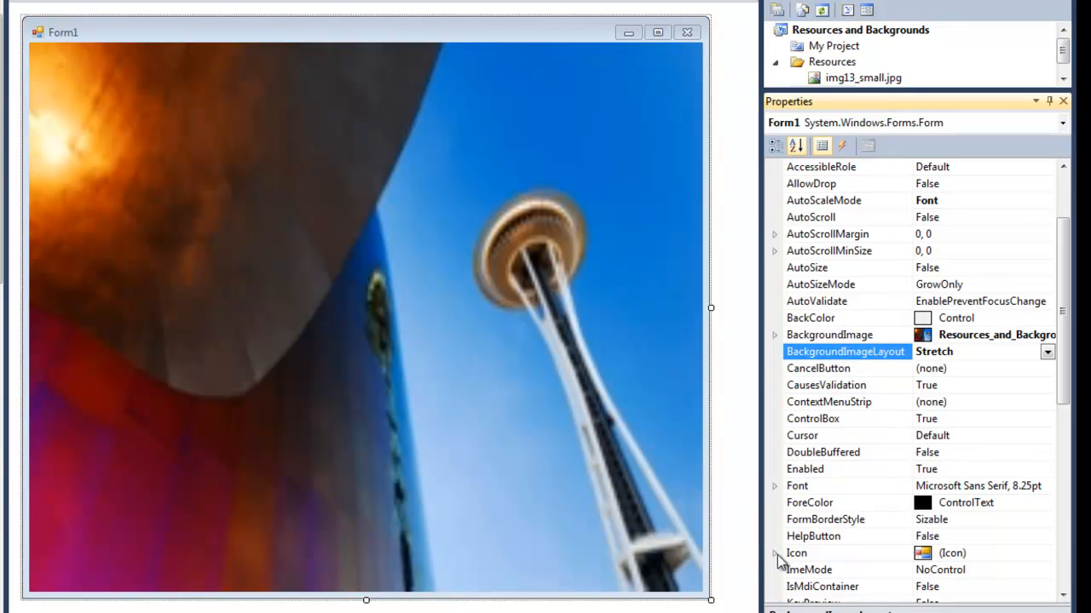
{"action": "left_click_drag", "start_coordinate": [709, 600], "coordinate": [298, 289]}
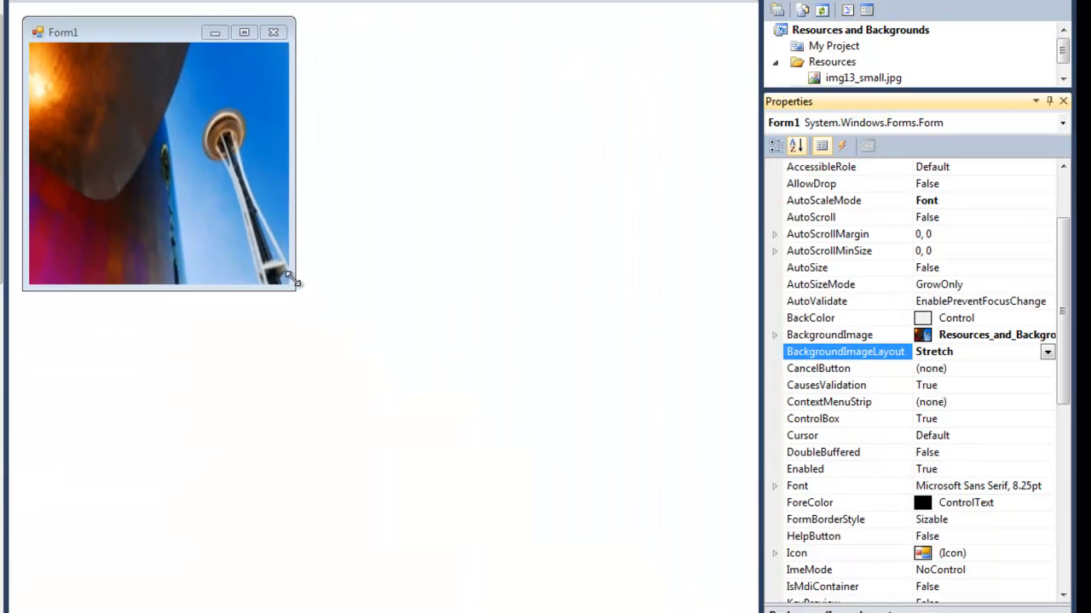
{"action": "left_click", "coordinate": [1047, 351]}
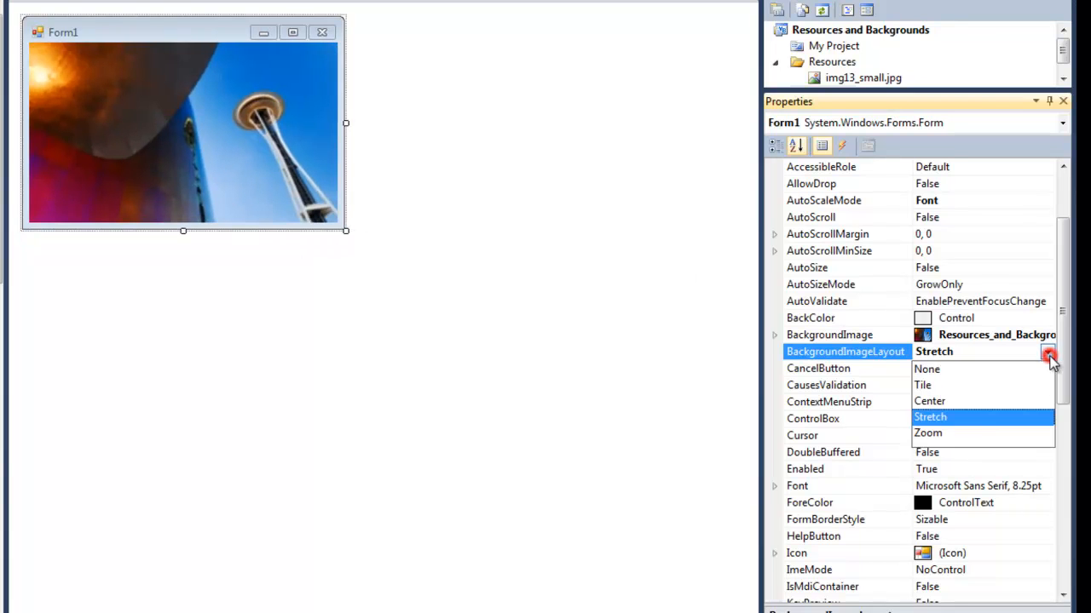
{"action": "left_click", "coordinate": [927, 434]}
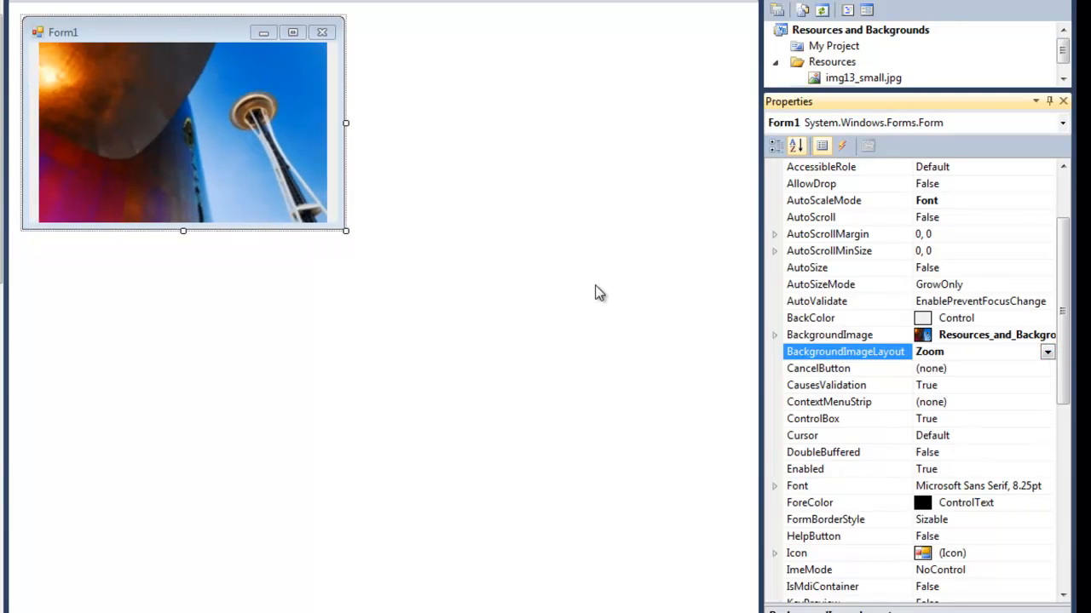
{"action": "mouse_move", "coordinate": [334, 208]}
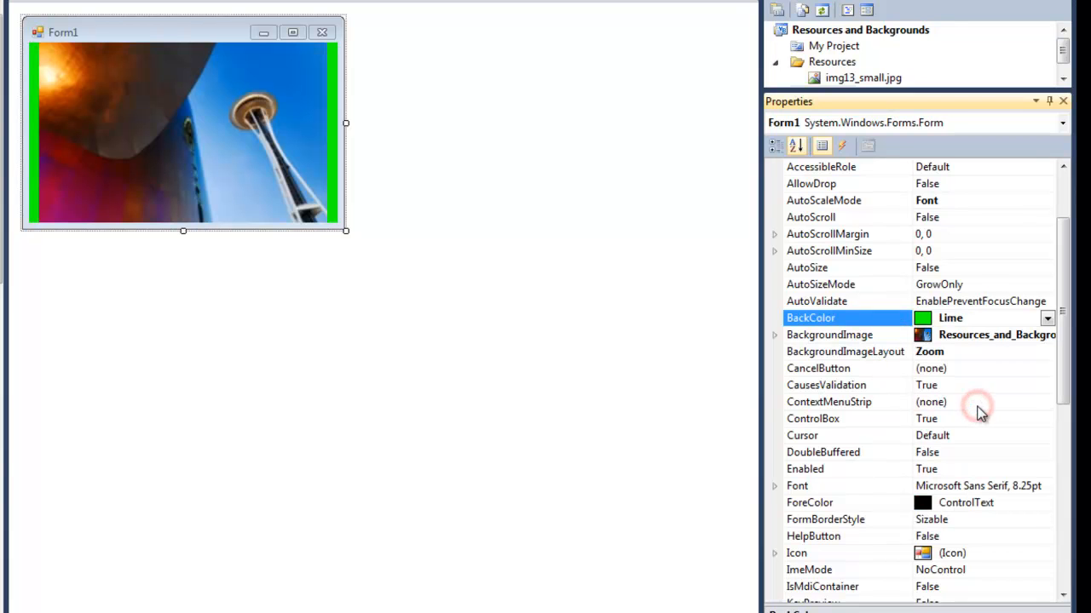
Resize Form1 up and down to preview lime bands around the zoomed picture.
{"action": "left_click_drag", "start_coordinate": [345, 230], "coordinate": [362, 252]}
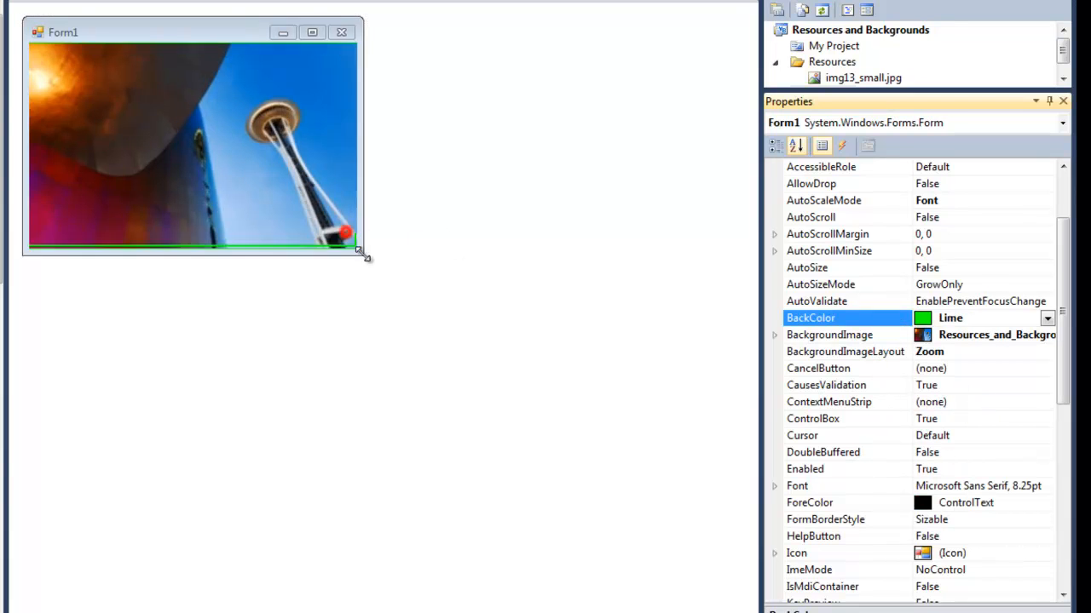
{"action": "left_click_drag", "start_coordinate": [361, 249], "coordinate": [428, 359]}
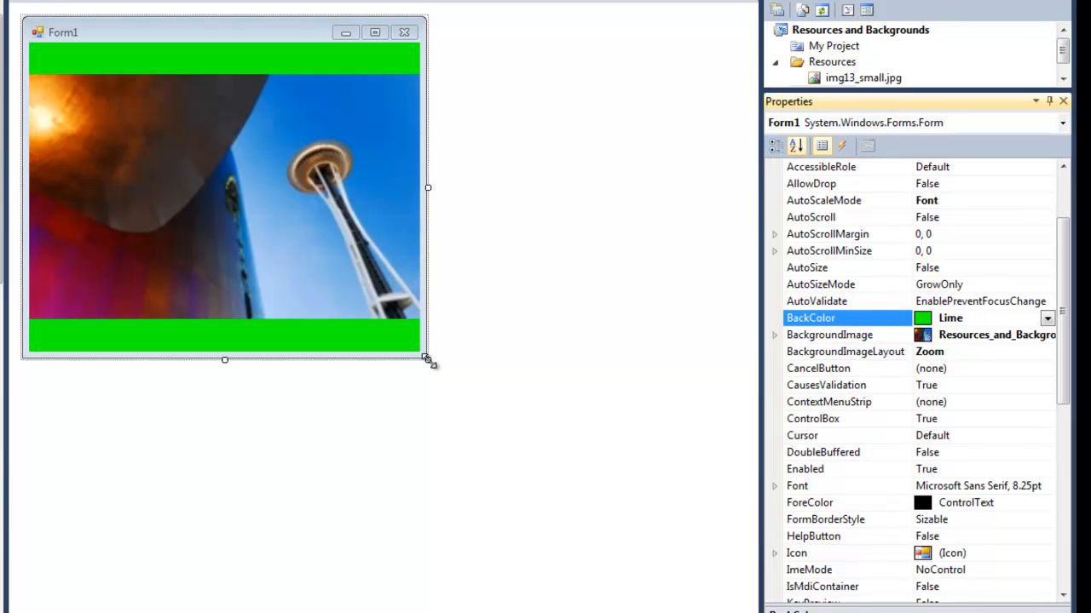
{"action": "left_click_drag", "start_coordinate": [427, 357], "coordinate": [389, 327]}
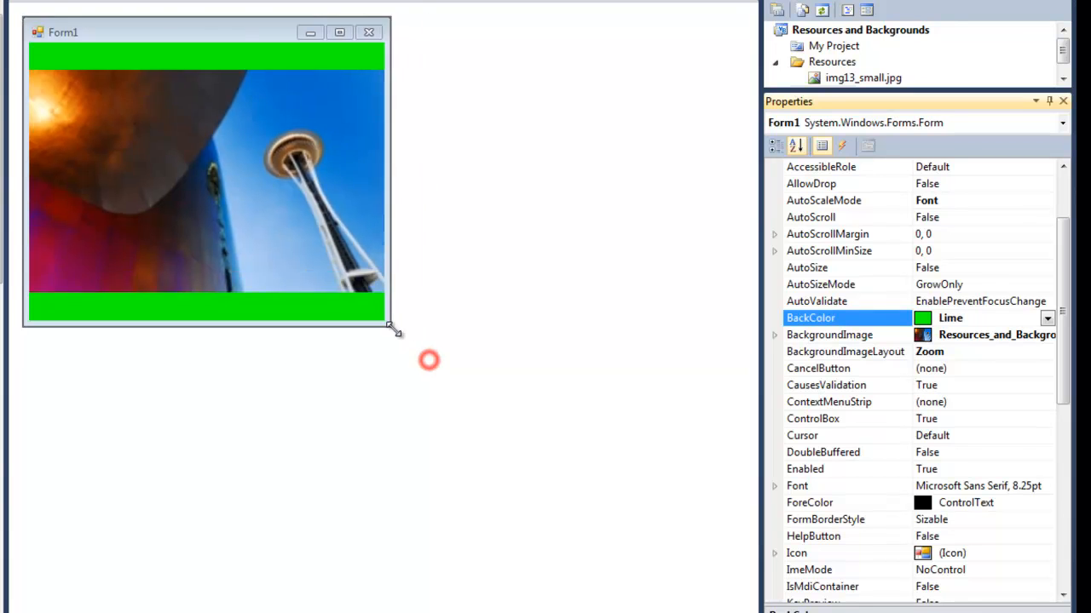
{"action": "left_click_drag", "start_coordinate": [388, 327], "coordinate": [332, 303]}
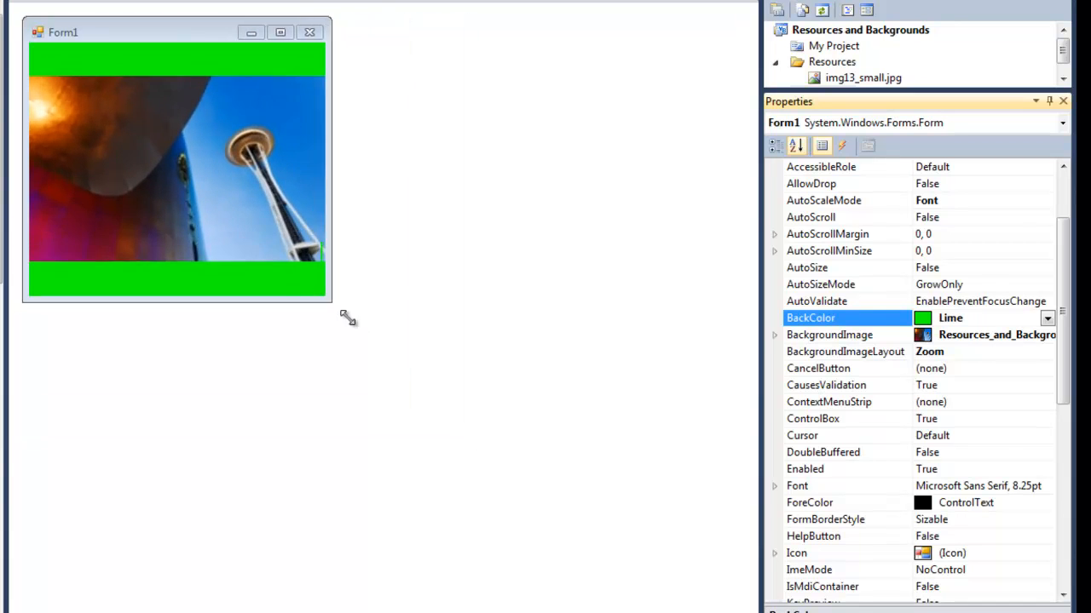
{"action": "left_click_drag", "start_coordinate": [332, 297], "coordinate": [317, 294]}
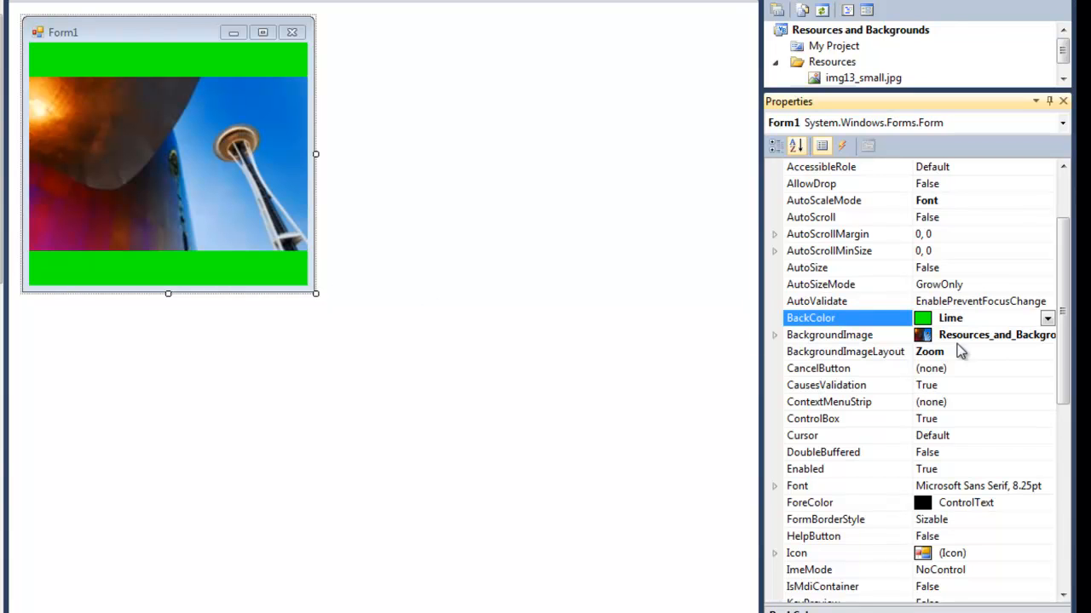
Set BackgroundImageLayout to Center and shrink Form1 so lime frames the picture.
{"action": "left_click", "coordinate": [1046, 351]}
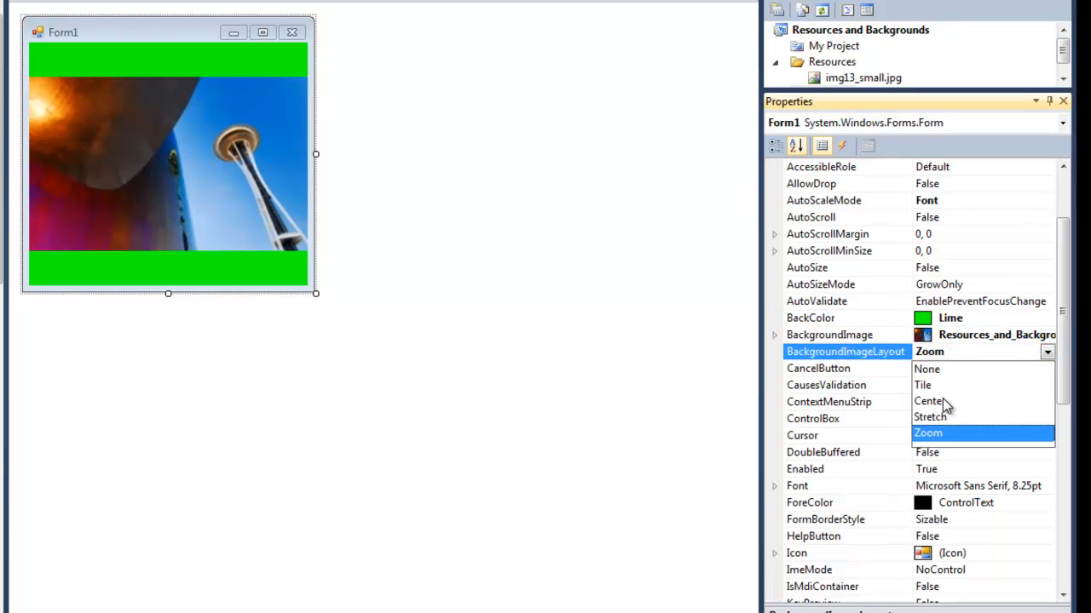
{"action": "left_click", "coordinate": [928, 402]}
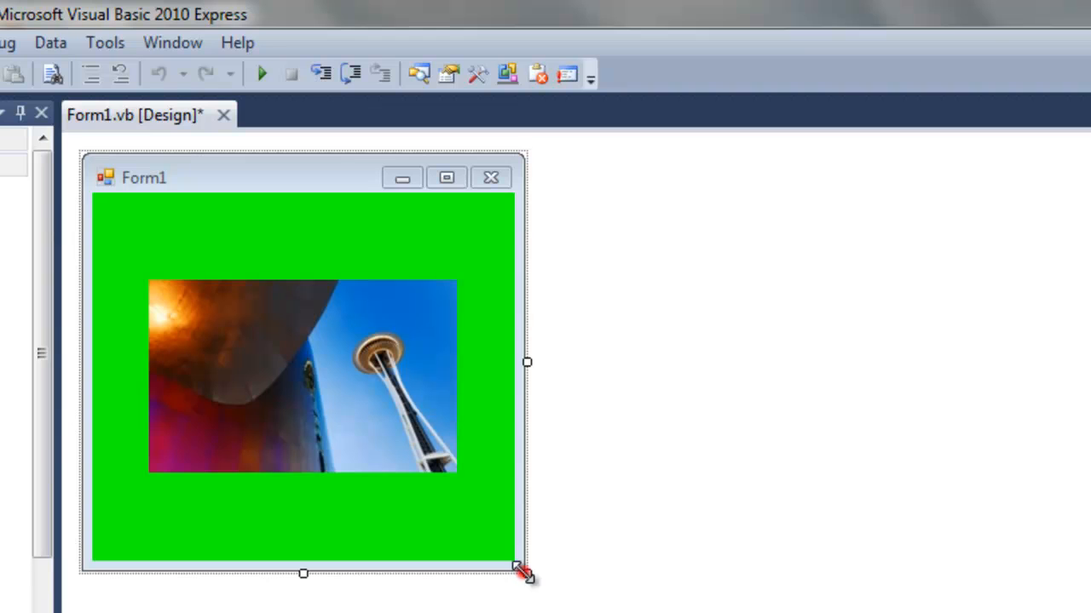
{"action": "left_click_drag", "start_coordinate": [527, 573], "coordinate": [446, 424]}
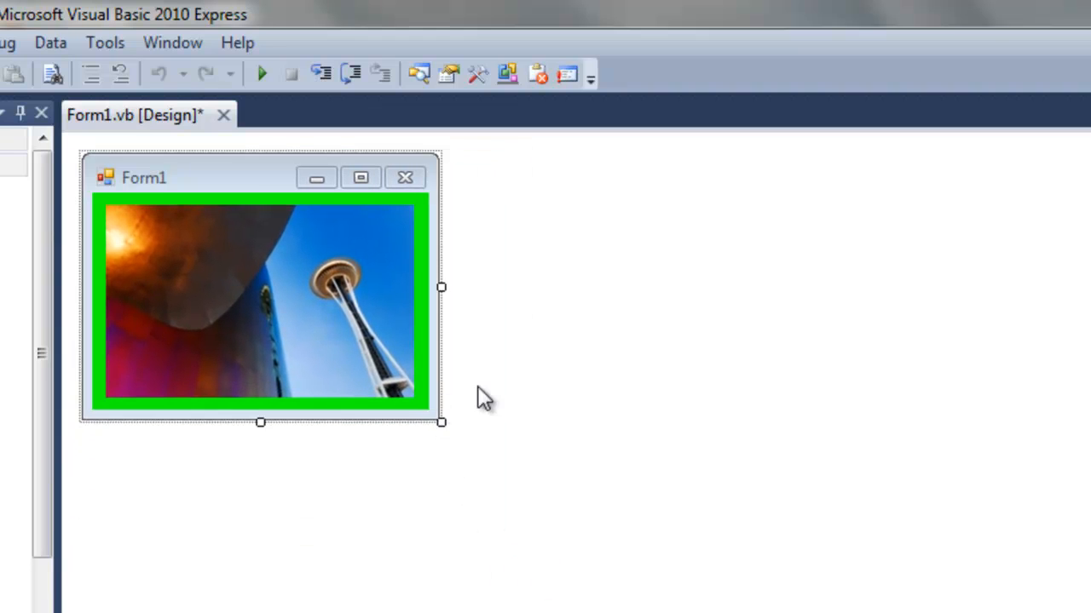
{"action": "mouse_move", "coordinate": [271, 281]}
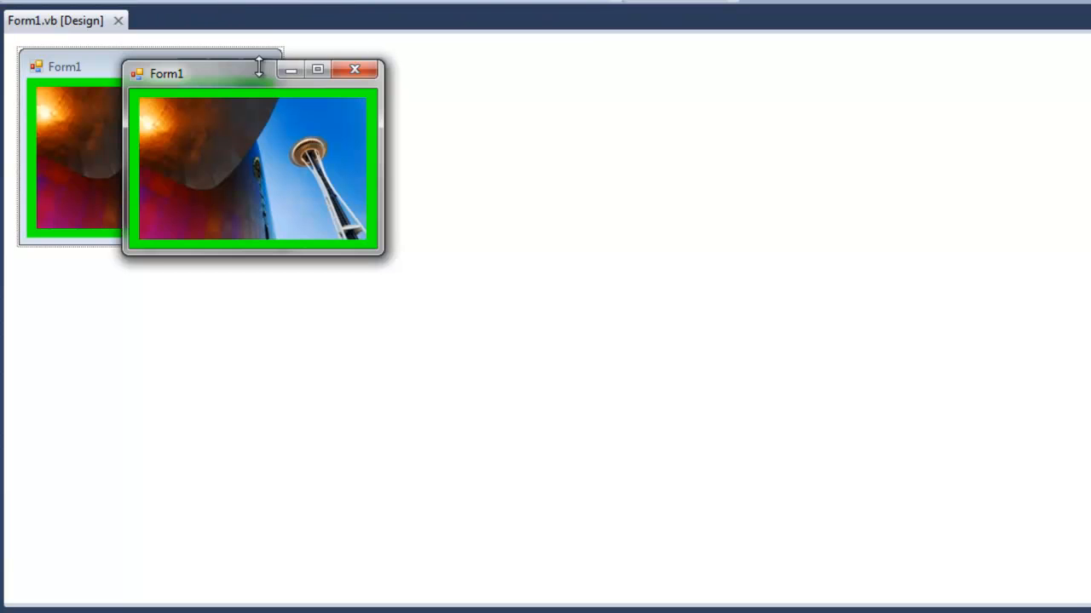
Move the running Form1 window around the screen to preview it.
{"action": "left_click_drag", "start_coordinate": [167, 74], "coordinate": [463, 109]}
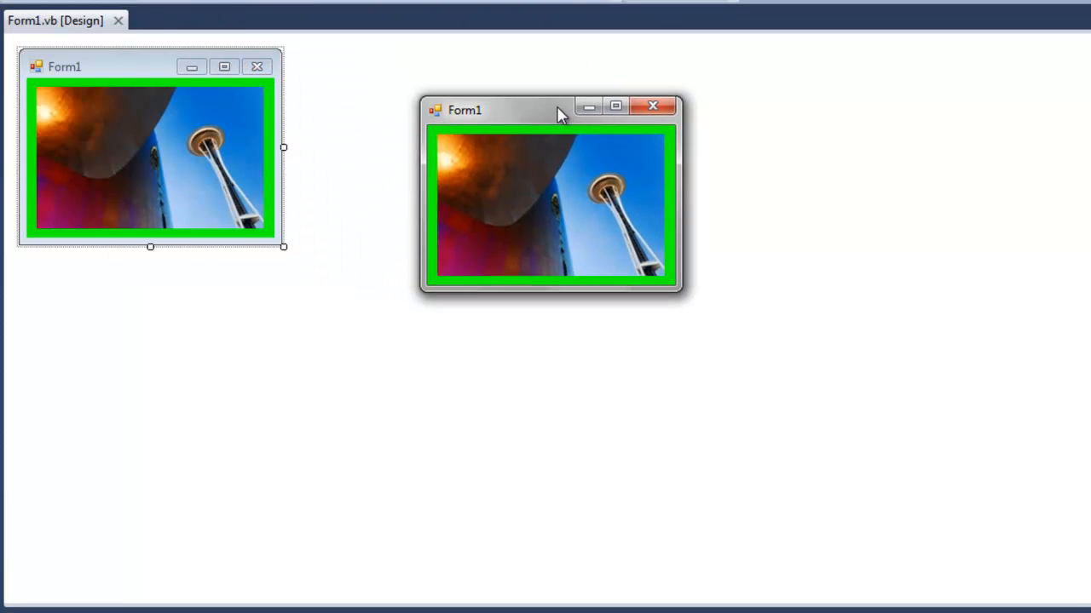
{"action": "left_click_drag", "start_coordinate": [678, 297], "coordinate": [1014, 554]}
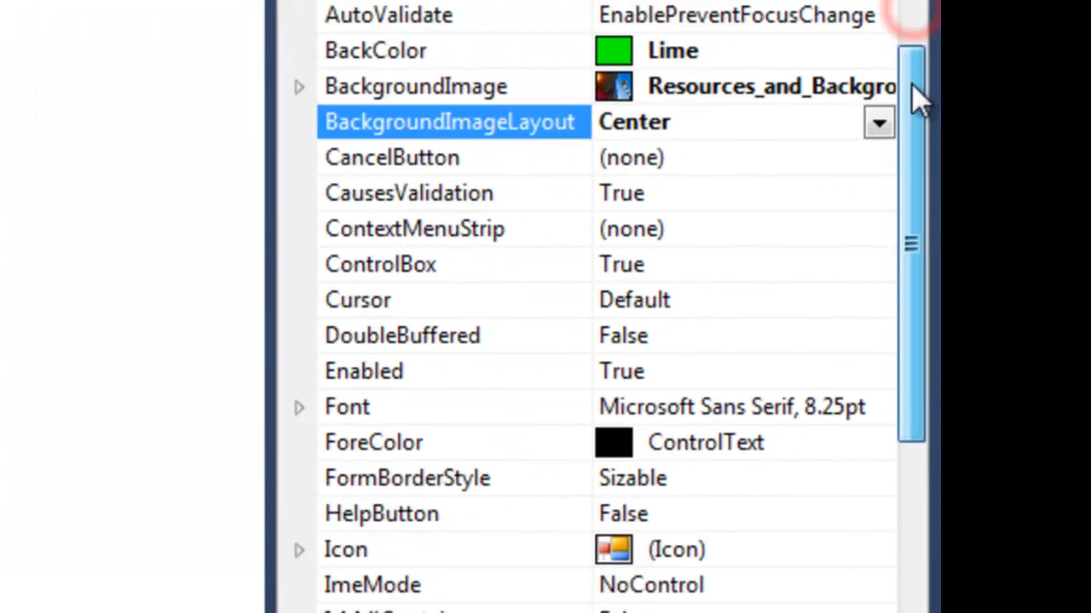
Set Form1's FormBorderStyle to Fixed3D and run the application to test it.
{"action": "scroll", "scroll_direction": "down", "scroll_amount": 3}
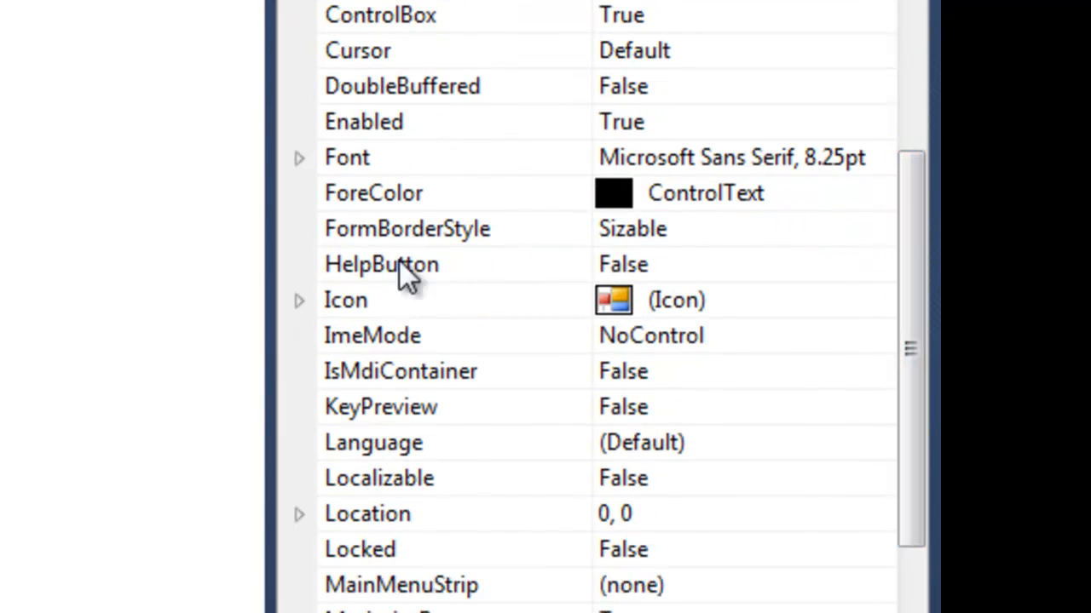
{"action": "left_click", "coordinate": [408, 228]}
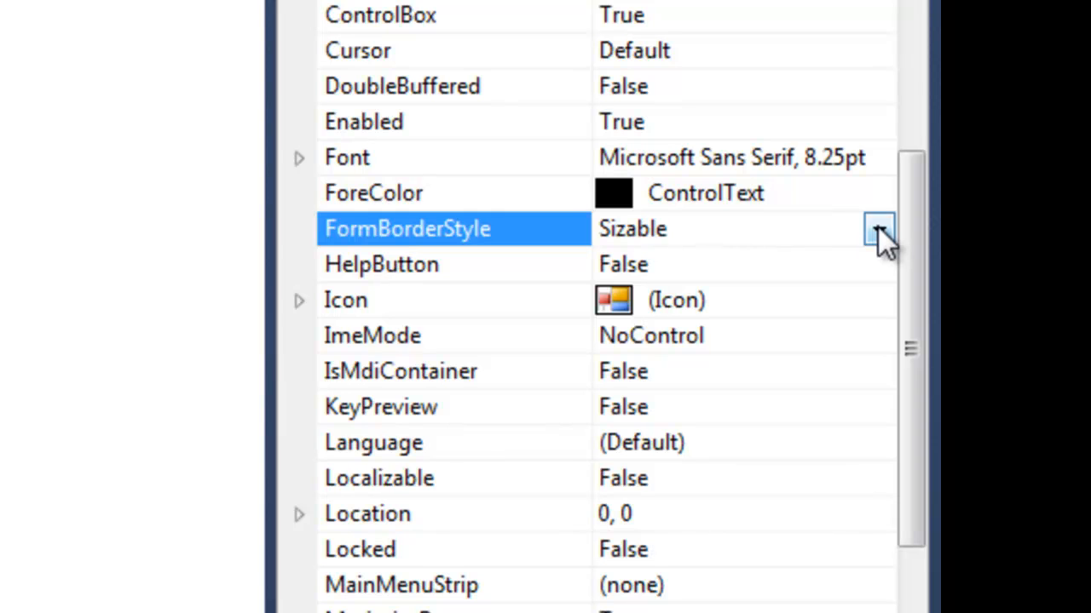
{"action": "left_click", "coordinate": [875, 228]}
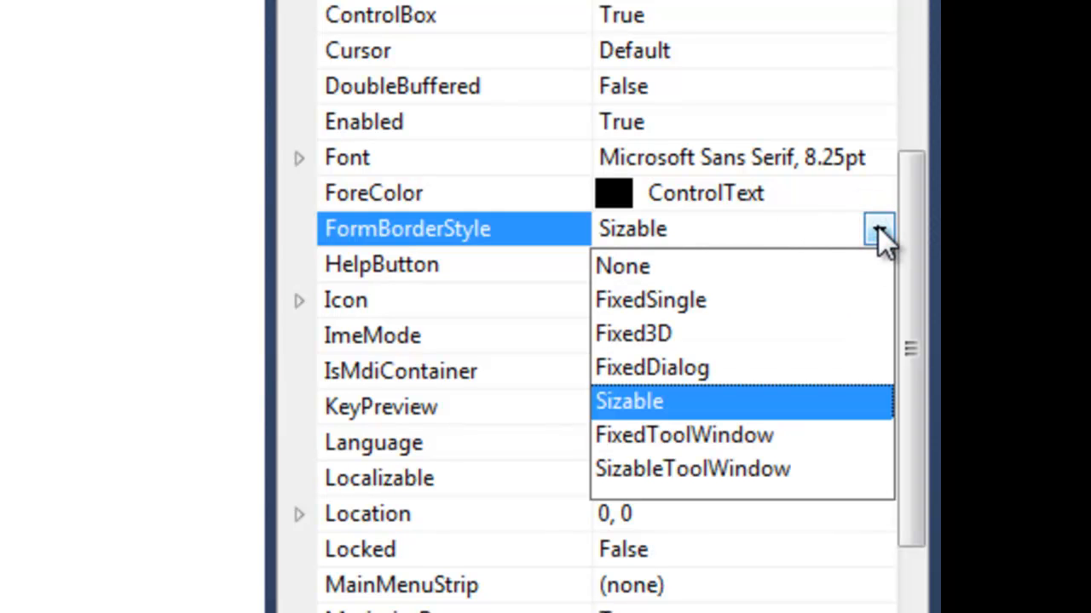
{"action": "mouse_move", "coordinate": [668, 327]}
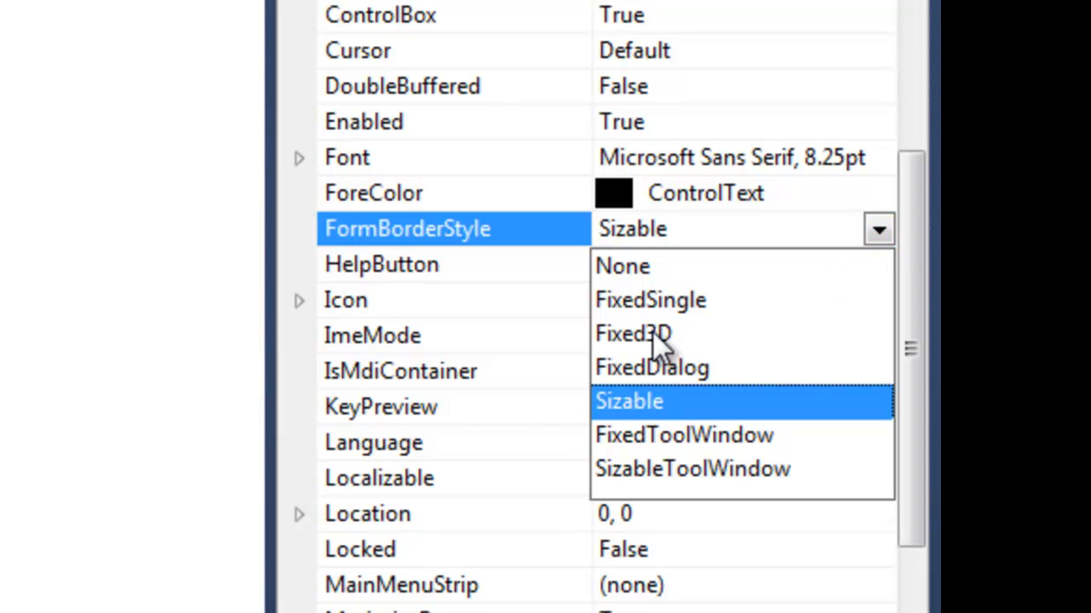
{"action": "left_click", "coordinate": [632, 334]}
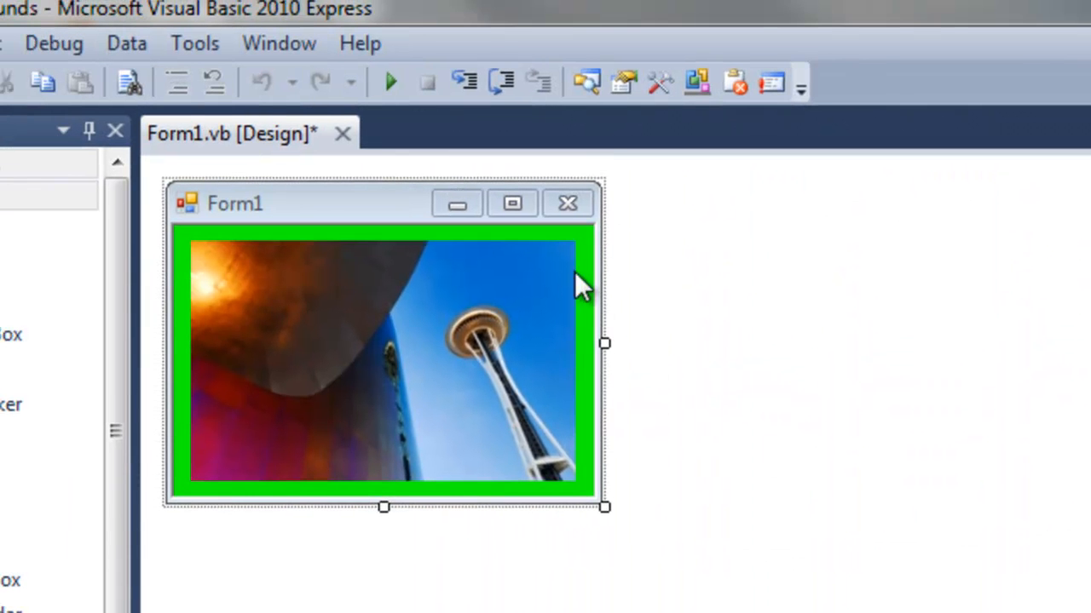
{"action": "mouse_move", "coordinate": [535, 248]}
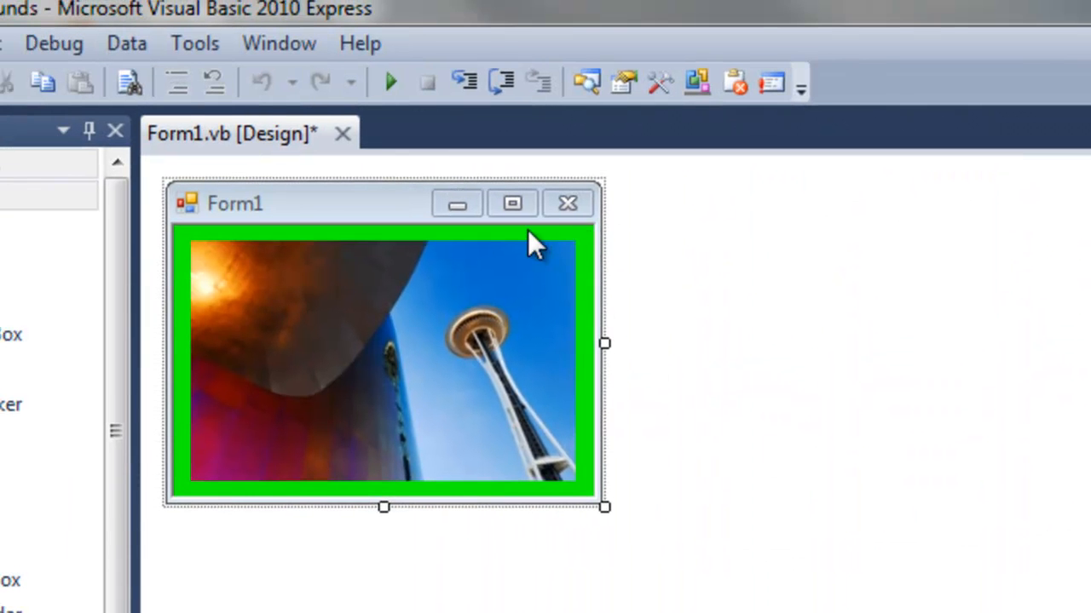
{"action": "mouse_move", "coordinate": [392, 82]}
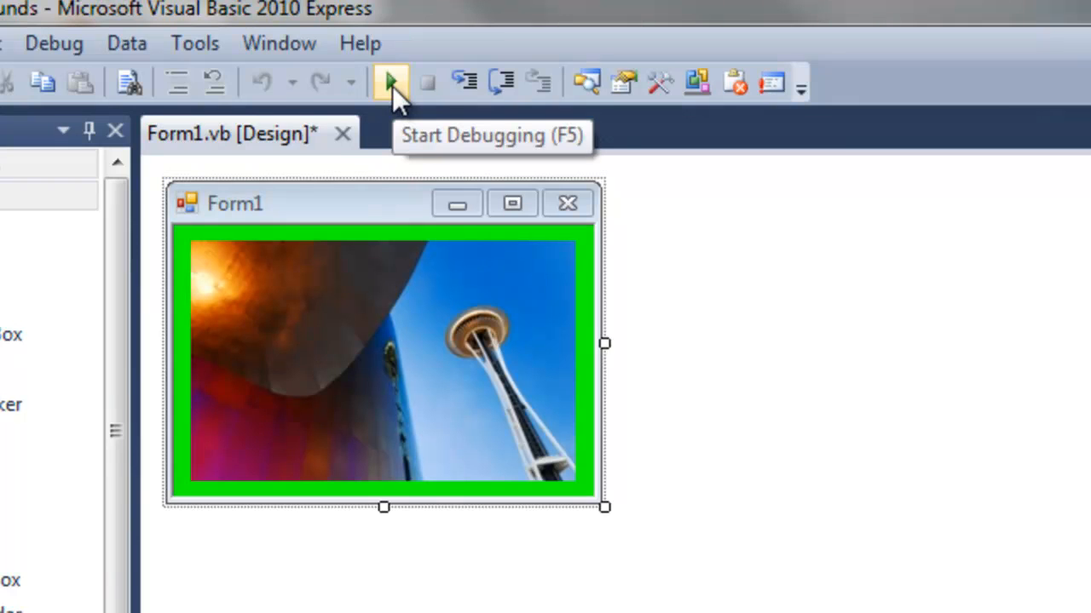
{"action": "left_click", "coordinate": [389, 81]}
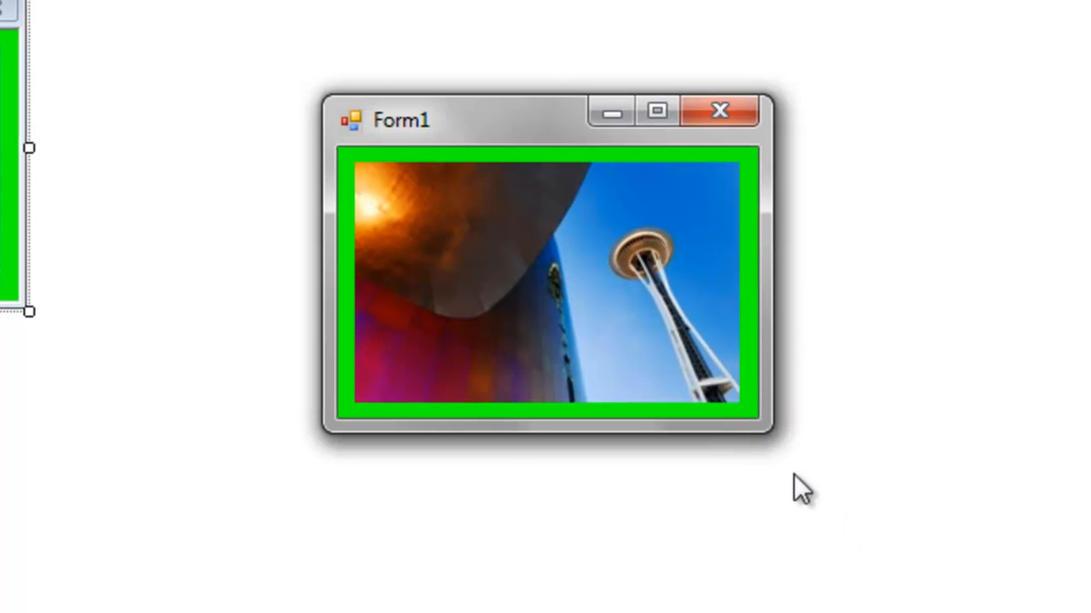
{"action": "mouse_move", "coordinate": [655, 112]}
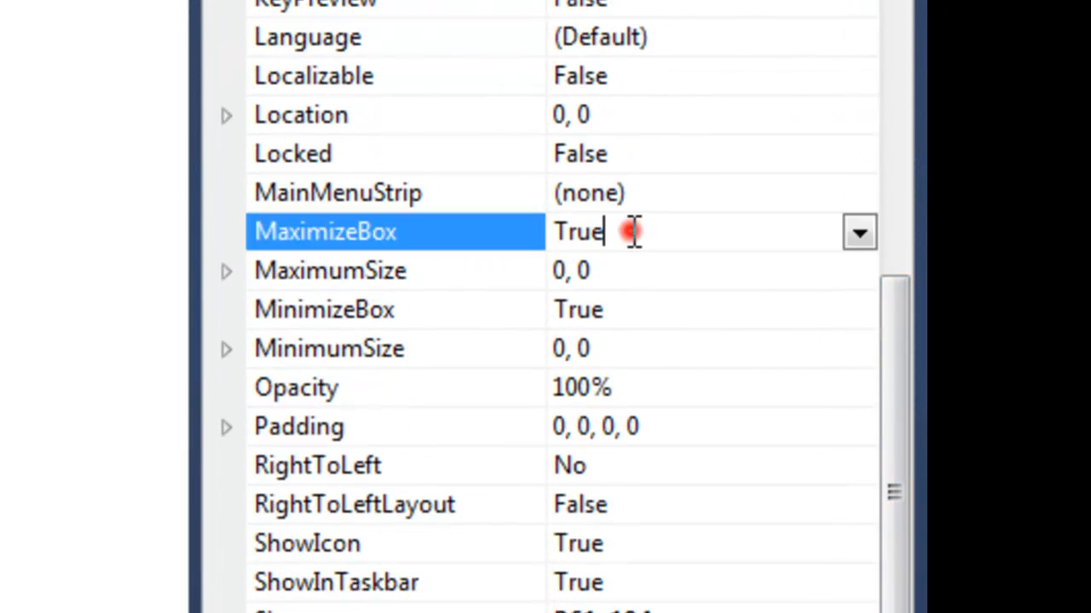
Set Form1's MaximizeBox to False and run the application to check.
{"action": "left_click", "coordinate": [858, 232]}
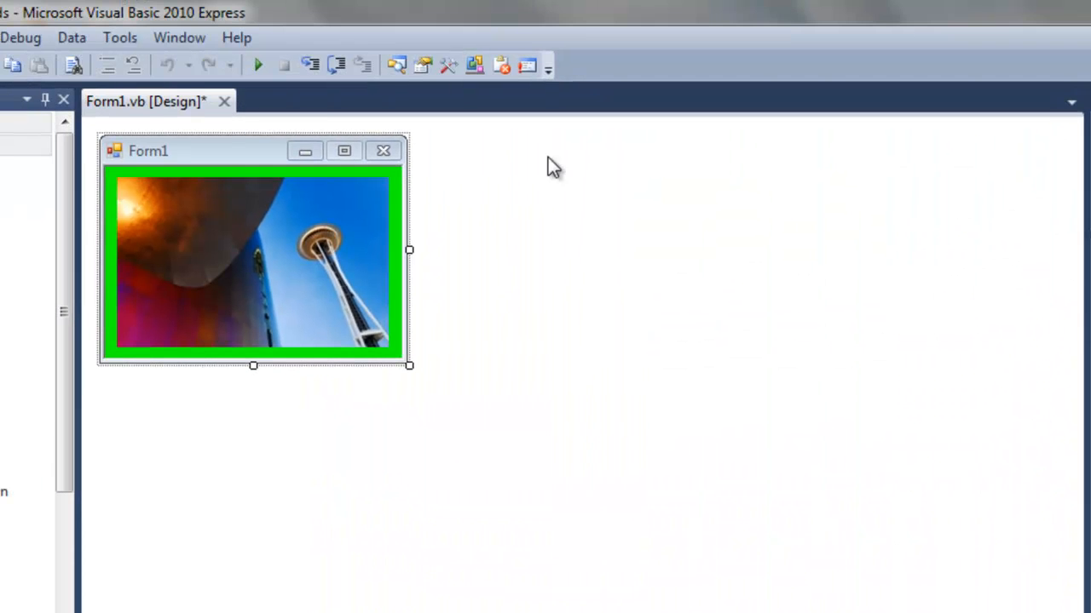
{"action": "left_click", "coordinate": [261, 64]}
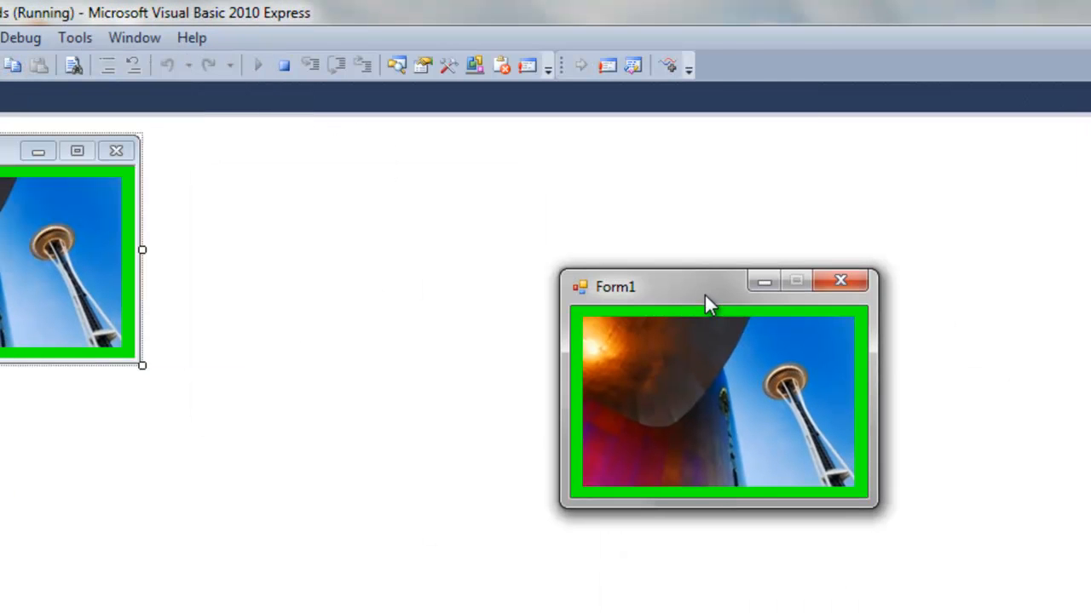
{"action": "mouse_move", "coordinate": [800, 300]}
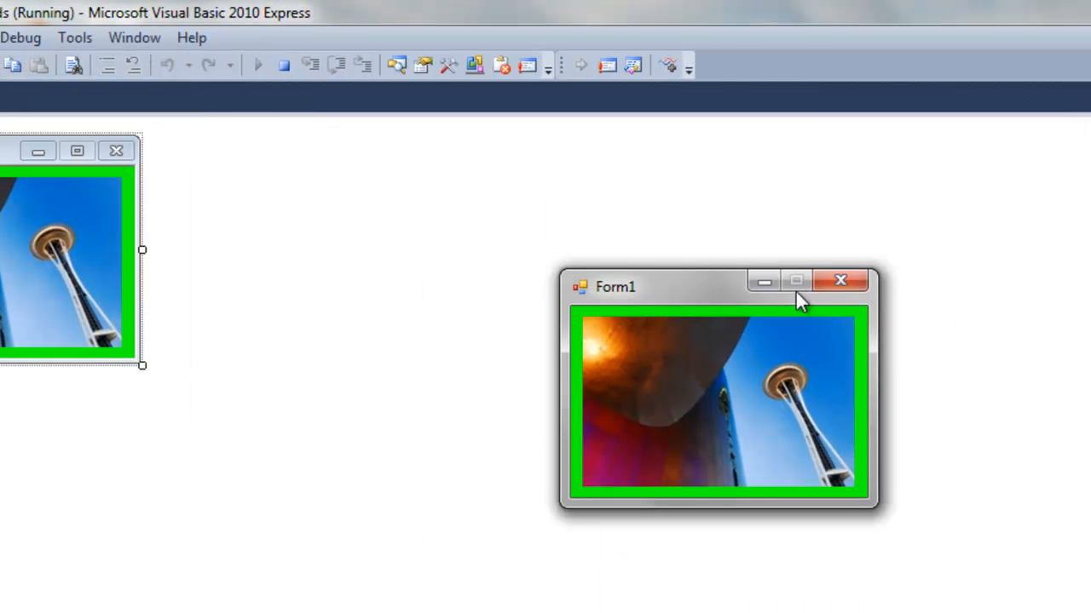
{"action": "mouse_move", "coordinate": [842, 396]}
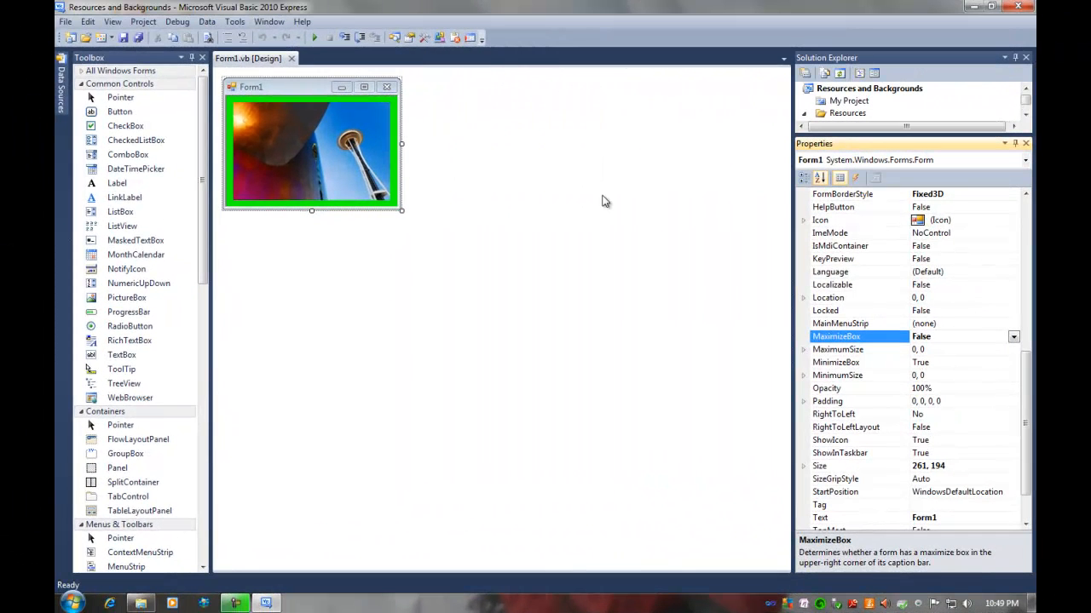
{"action": "mouse_move", "coordinate": [533, 186]}
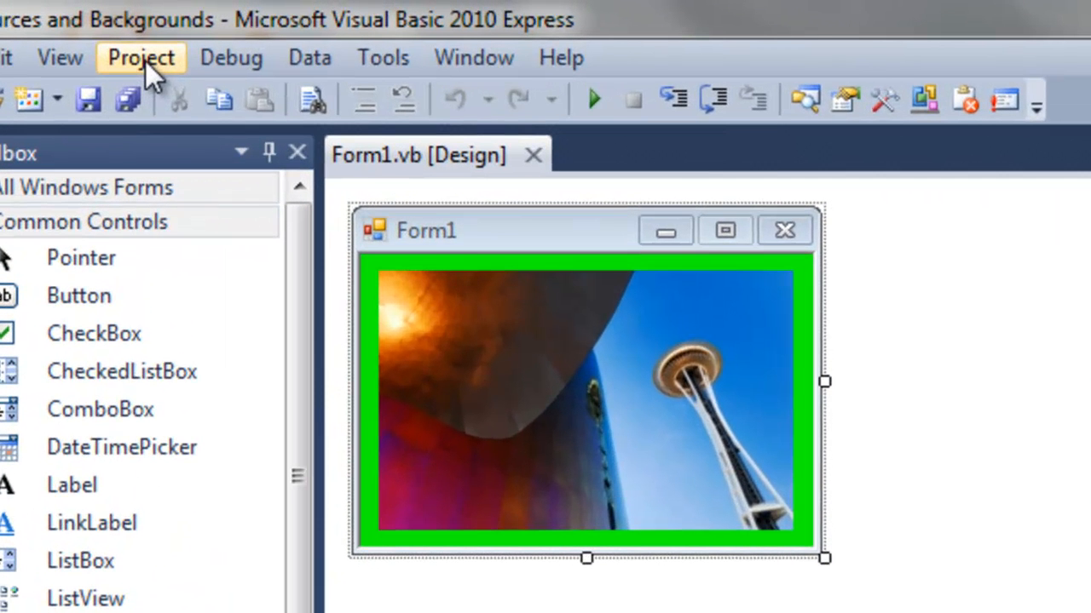
Open the project's Properties from the Project menu and switch to Resources.
{"action": "left_click", "coordinate": [141, 58]}
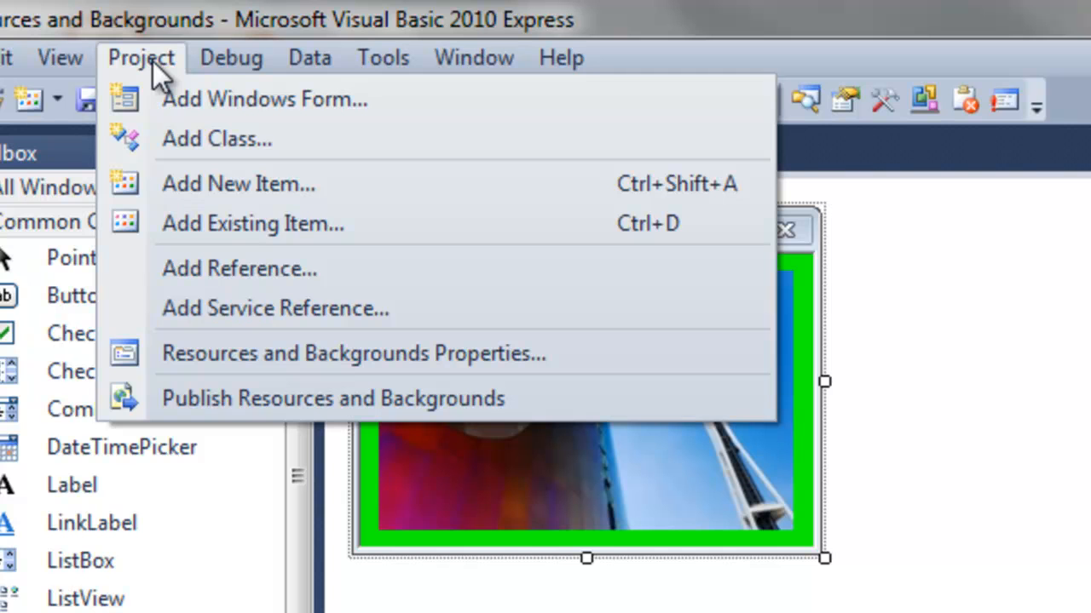
{"action": "mouse_move", "coordinate": [225, 405]}
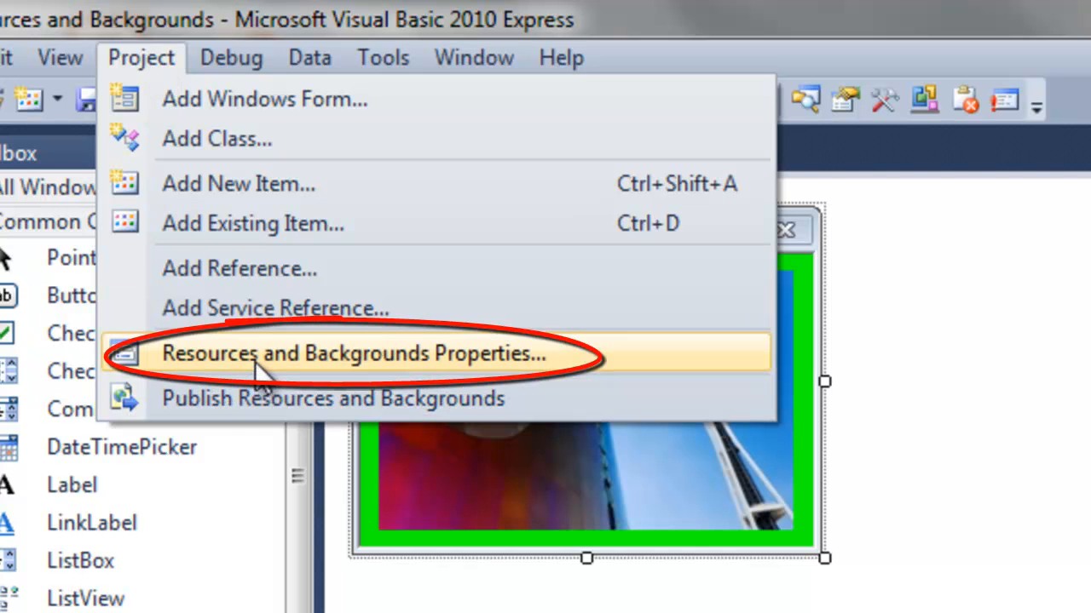
{"action": "mouse_move", "coordinate": [389, 371]}
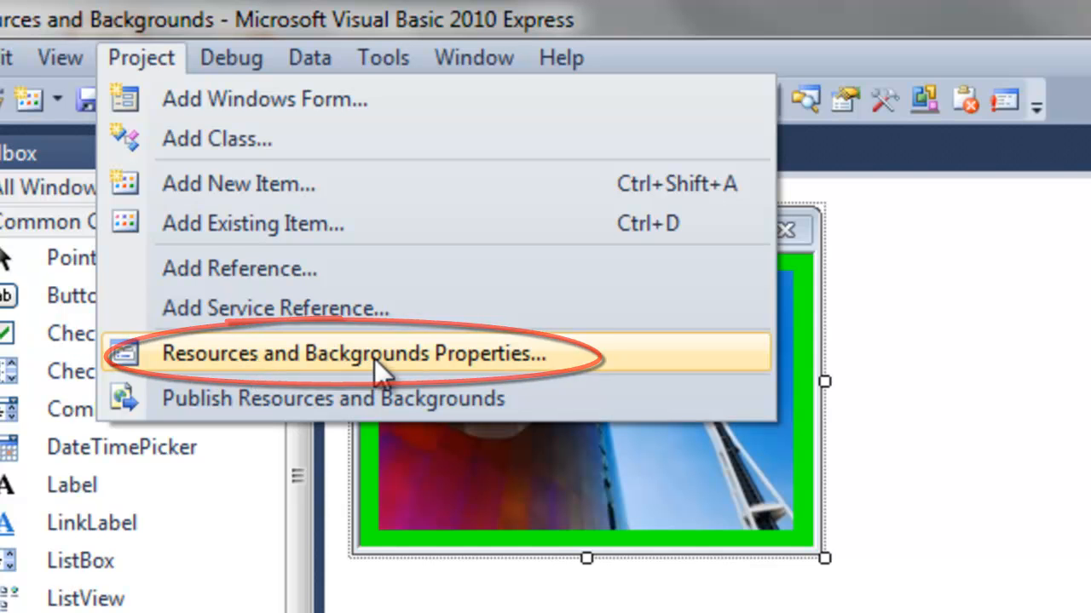
{"action": "left_click", "coordinate": [371, 354]}
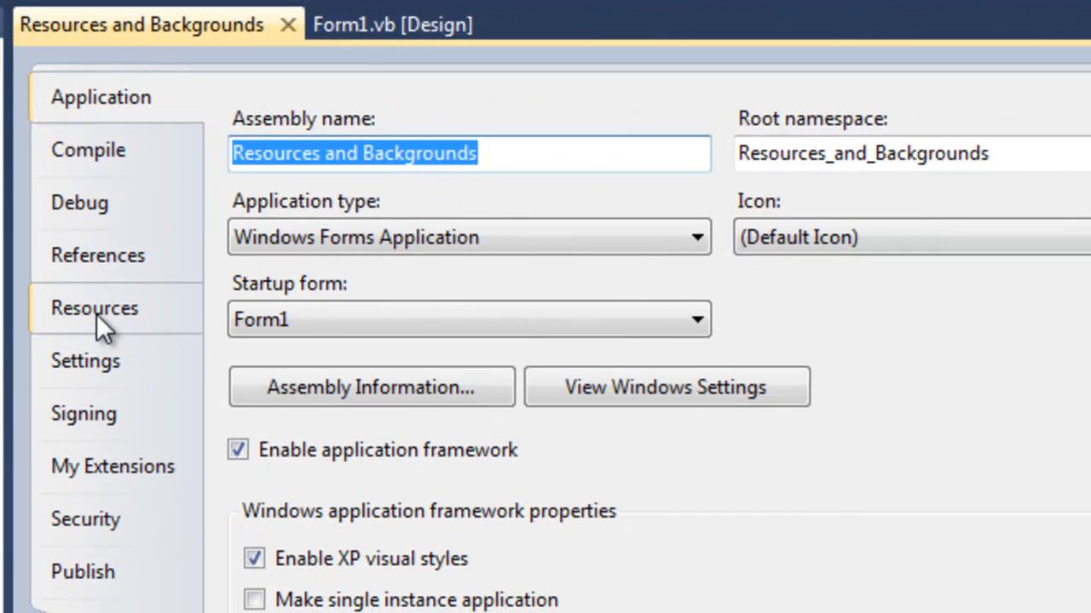
{"action": "left_click", "coordinate": [93, 310]}
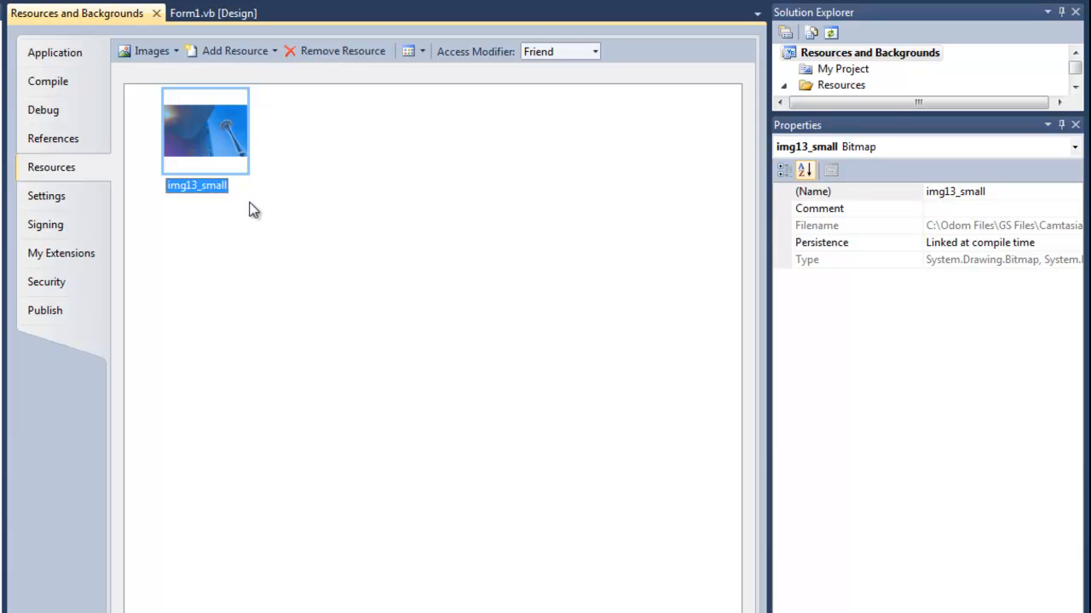
{"action": "mouse_move", "coordinate": [237, 211]}
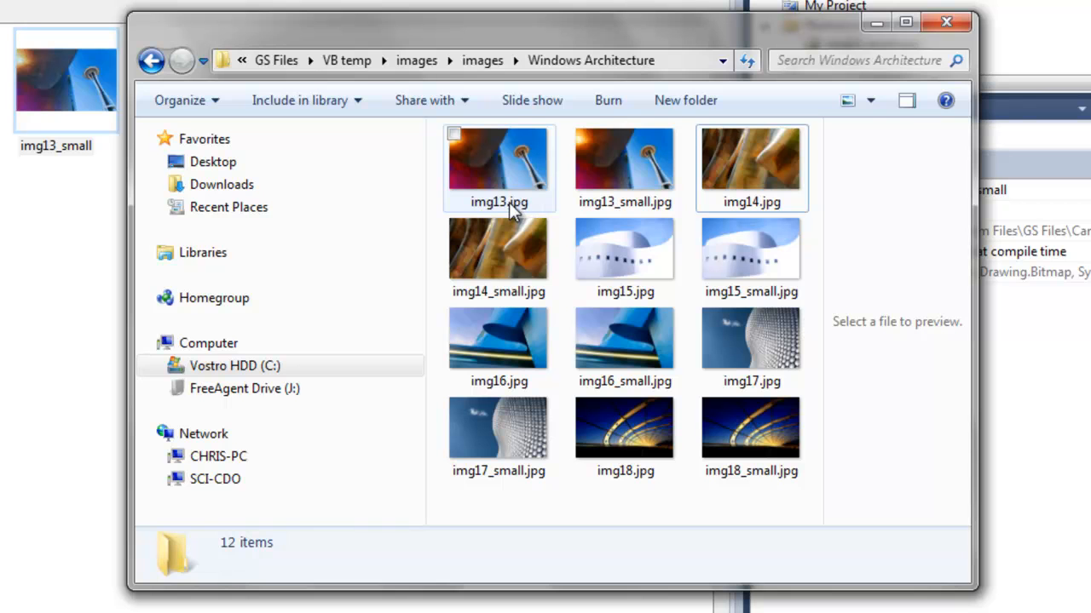
{"action": "mouse_move", "coordinate": [511, 191]}
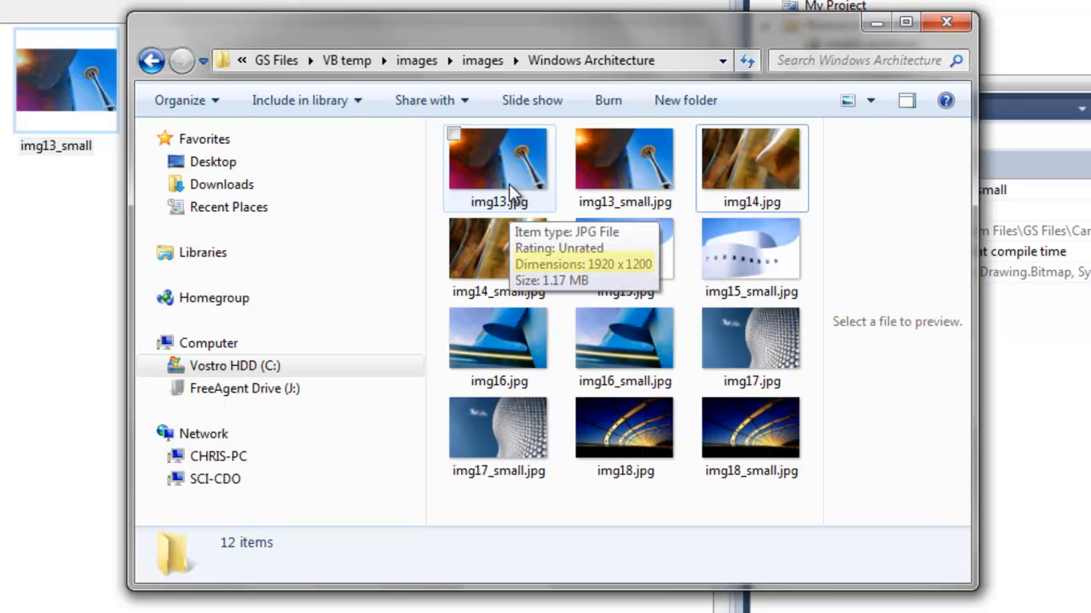
{"action": "mouse_move", "coordinate": [624, 179]}
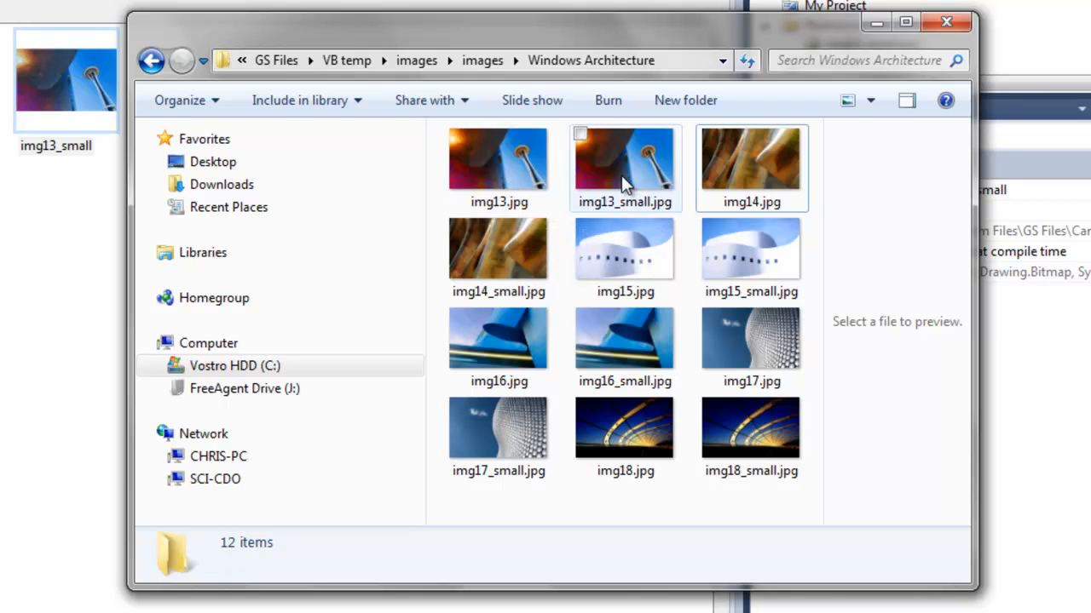
{"action": "mouse_move", "coordinate": [624, 181]}
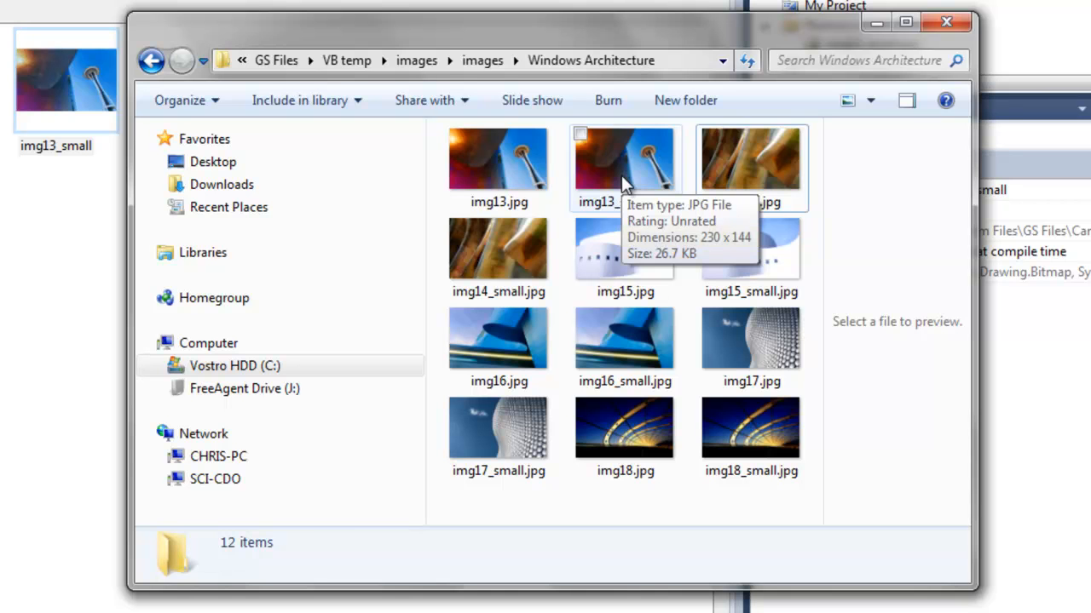
{"action": "mouse_move", "coordinate": [497, 162]}
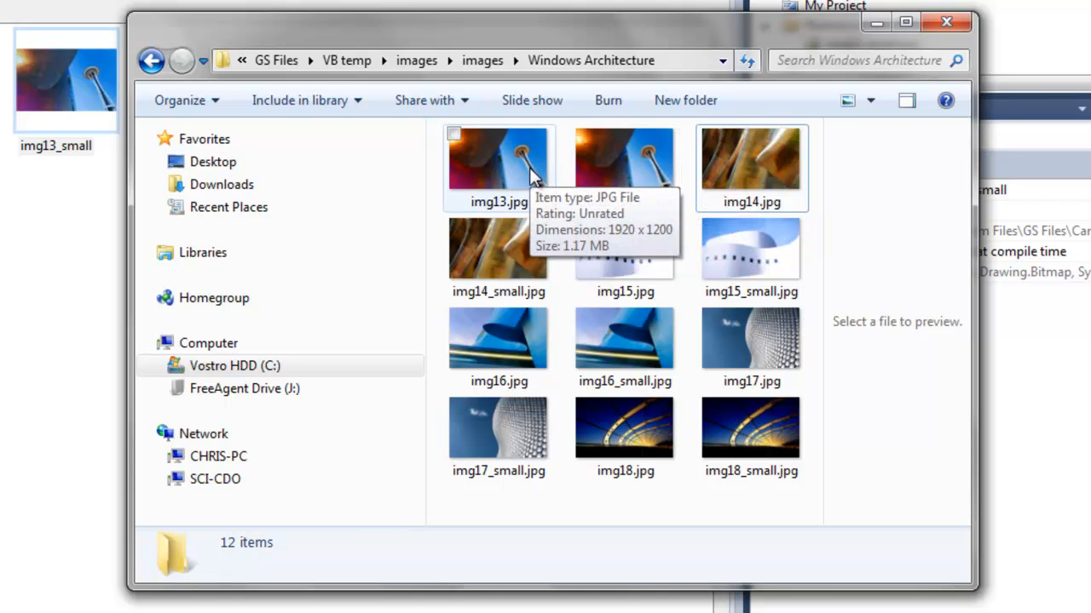
{"action": "mouse_move", "coordinate": [624, 179]}
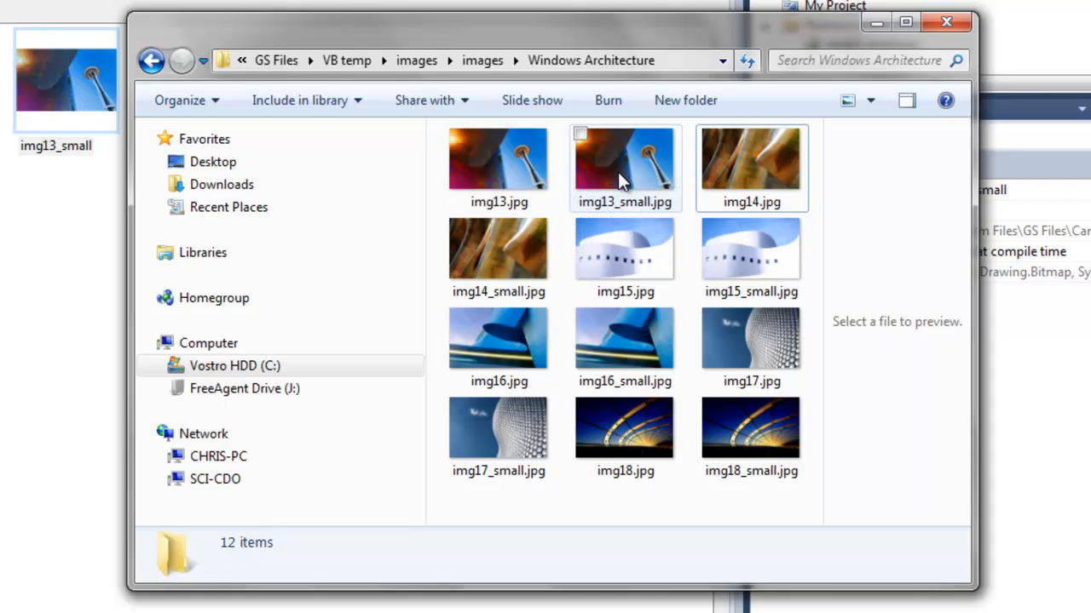
Arrange the folder's files and deselect img13_small, which is already a resource.
{"action": "right_click", "coordinate": [579, 504]}
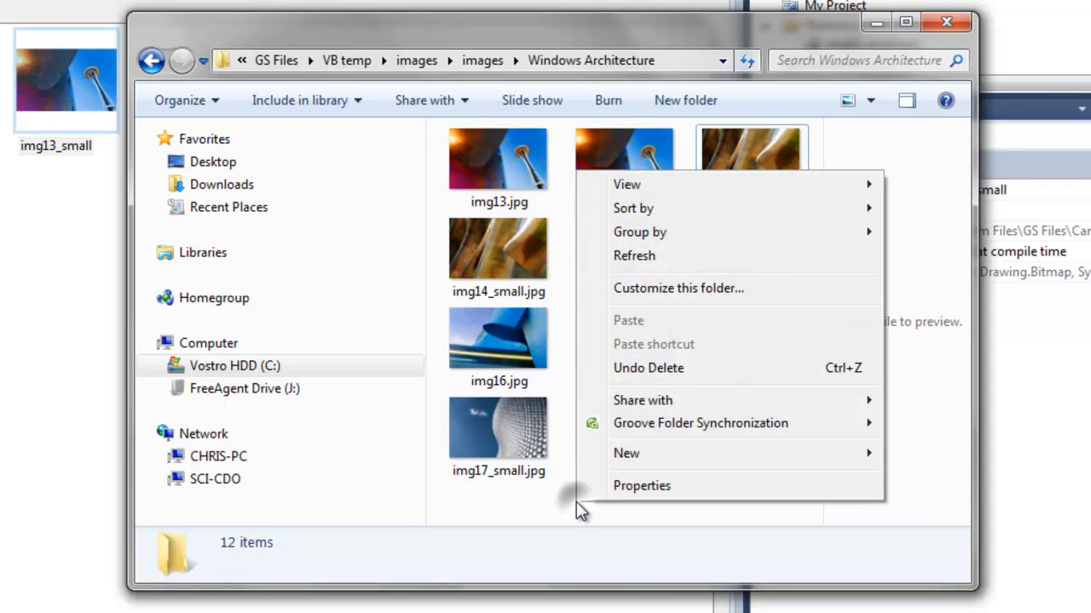
{"action": "mouse_move", "coordinate": [688, 218]}
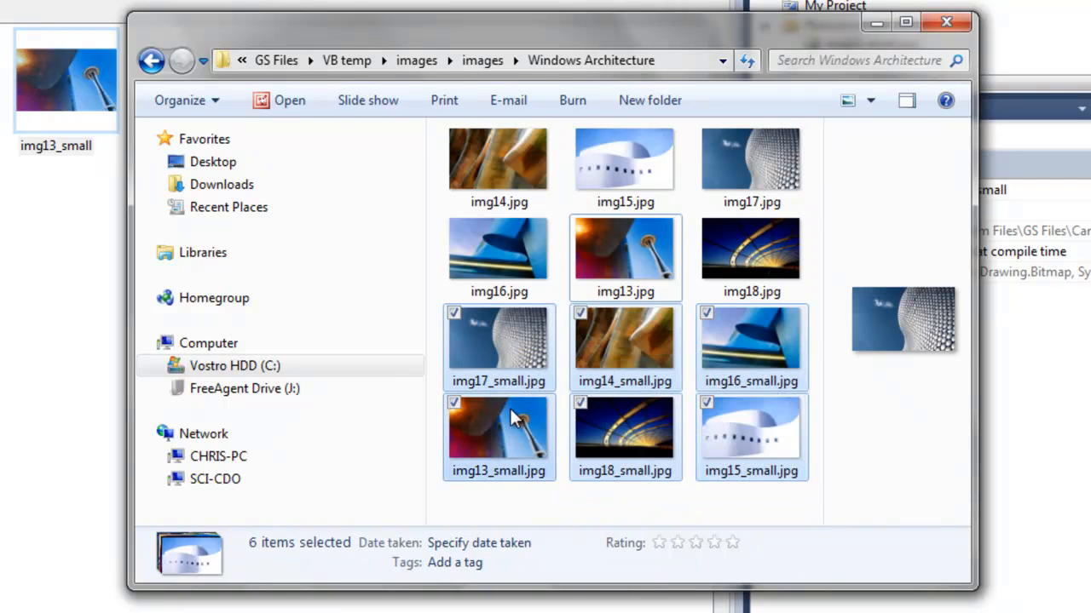
{"action": "mouse_move", "coordinate": [514, 426]}
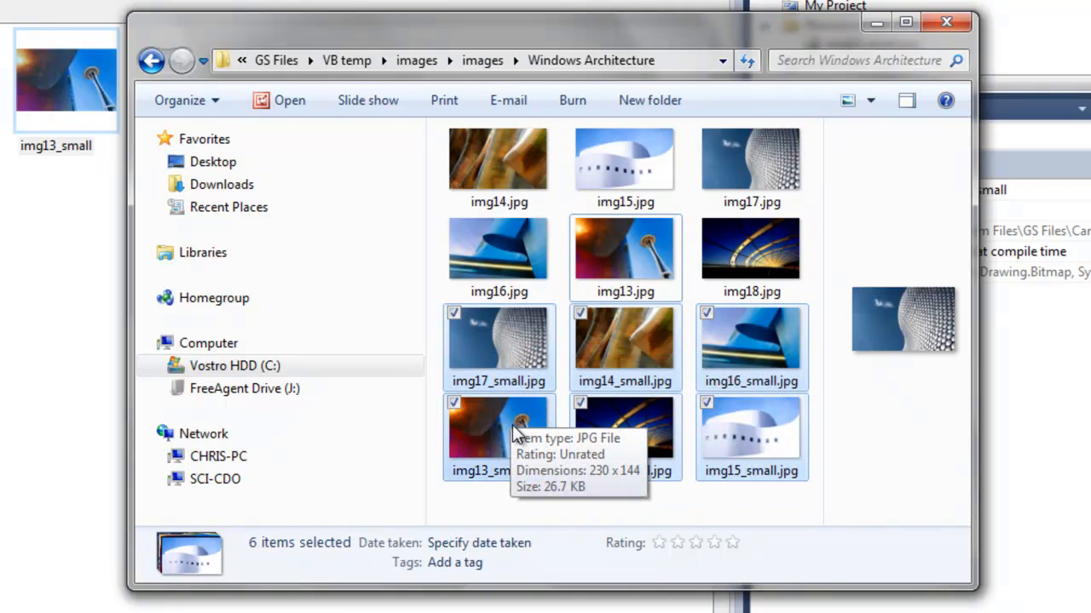
{"action": "left_click", "coordinate": [453, 402]}
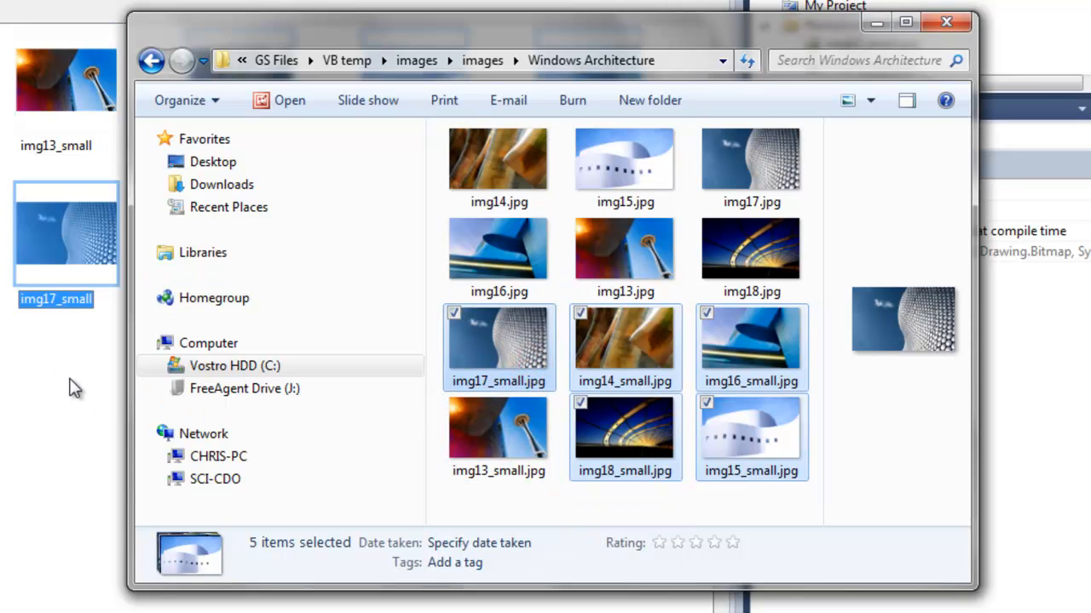
{"action": "mouse_move", "coordinate": [610, 41]}
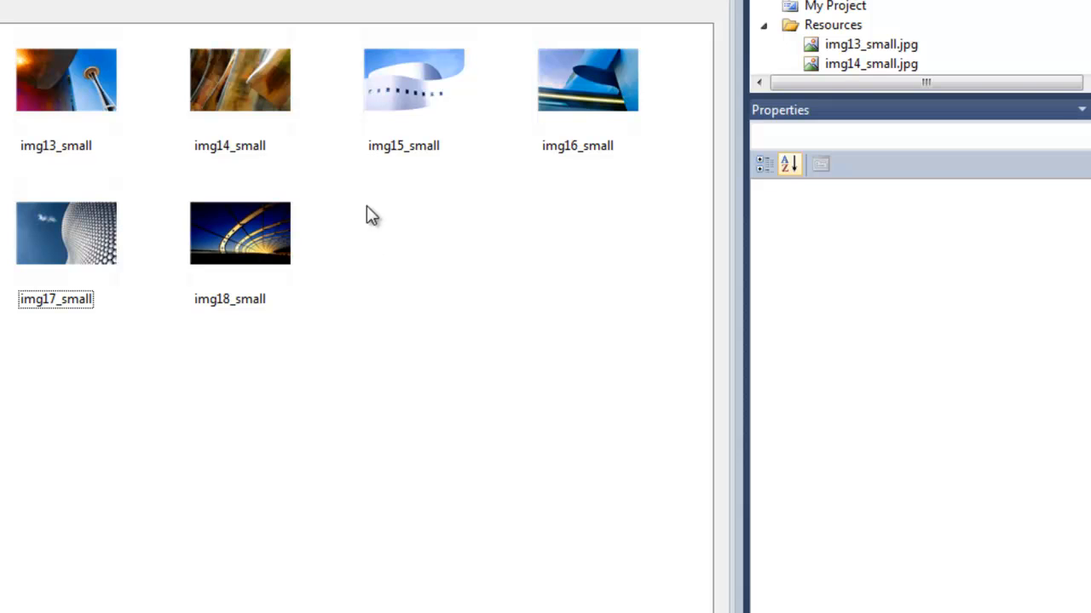
{"action": "mouse_move", "coordinate": [464, 223]}
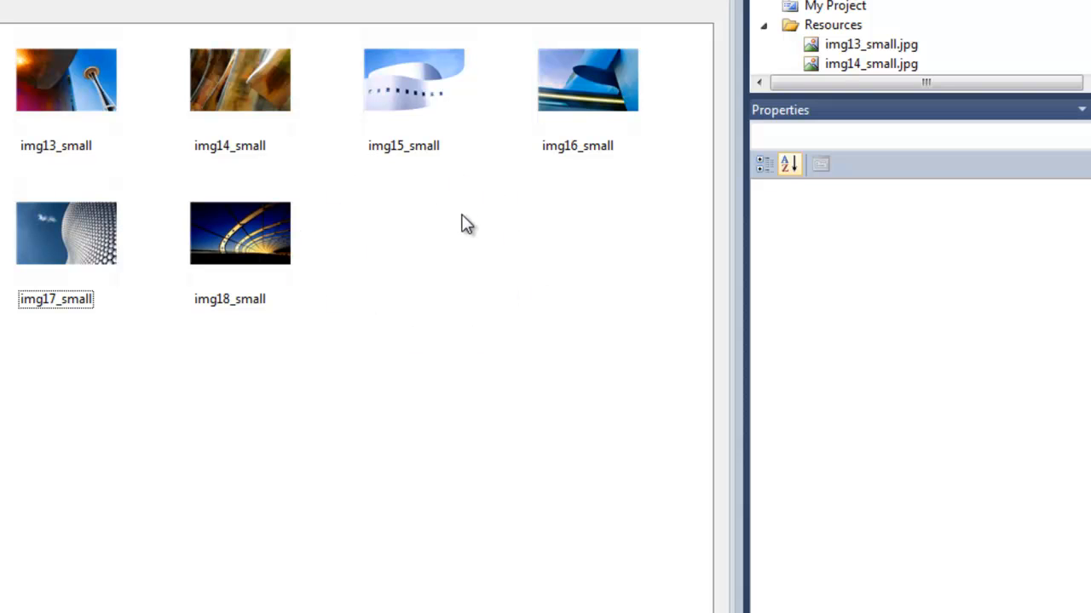
{"action": "mouse_move", "coordinate": [828, 120]}
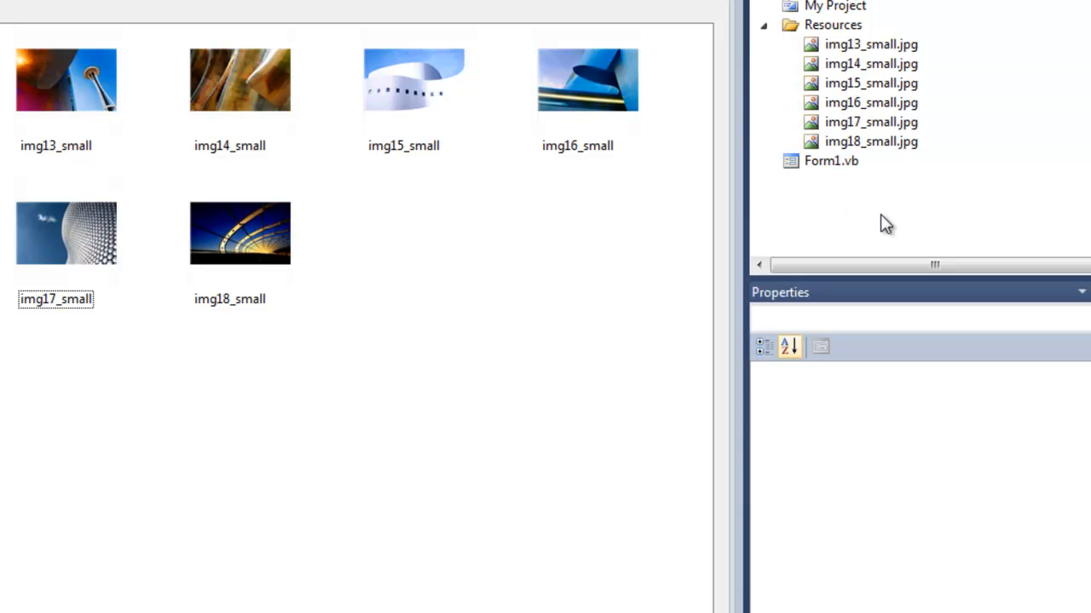
{"action": "mouse_move", "coordinate": [839, 106]}
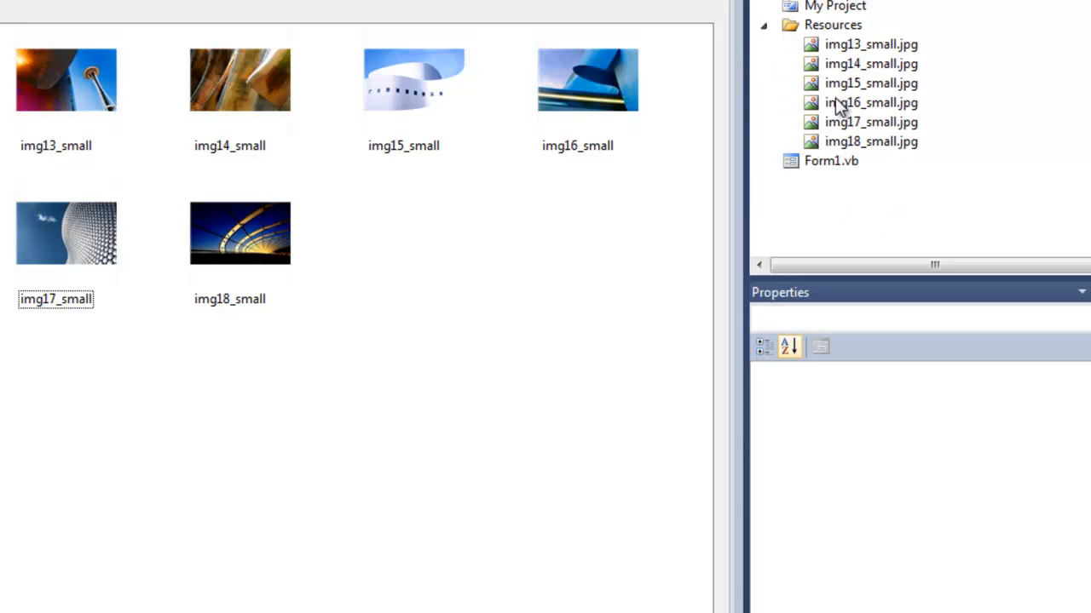
{"action": "mouse_move", "coordinate": [878, 120]}
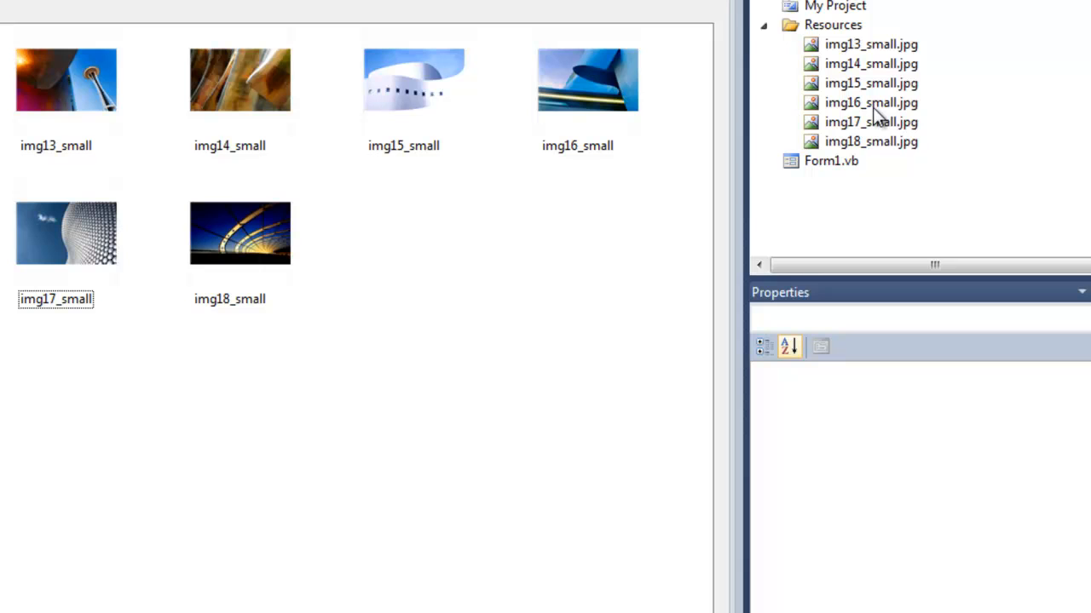
{"action": "mouse_move", "coordinate": [218, 147]}
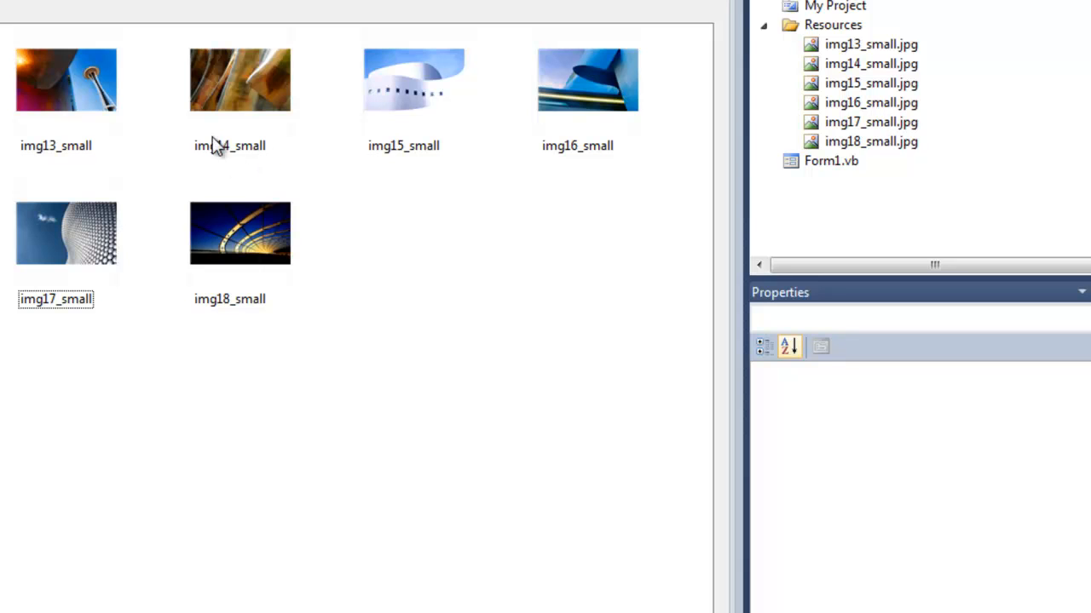
{"action": "mouse_move", "coordinate": [242, 169]}
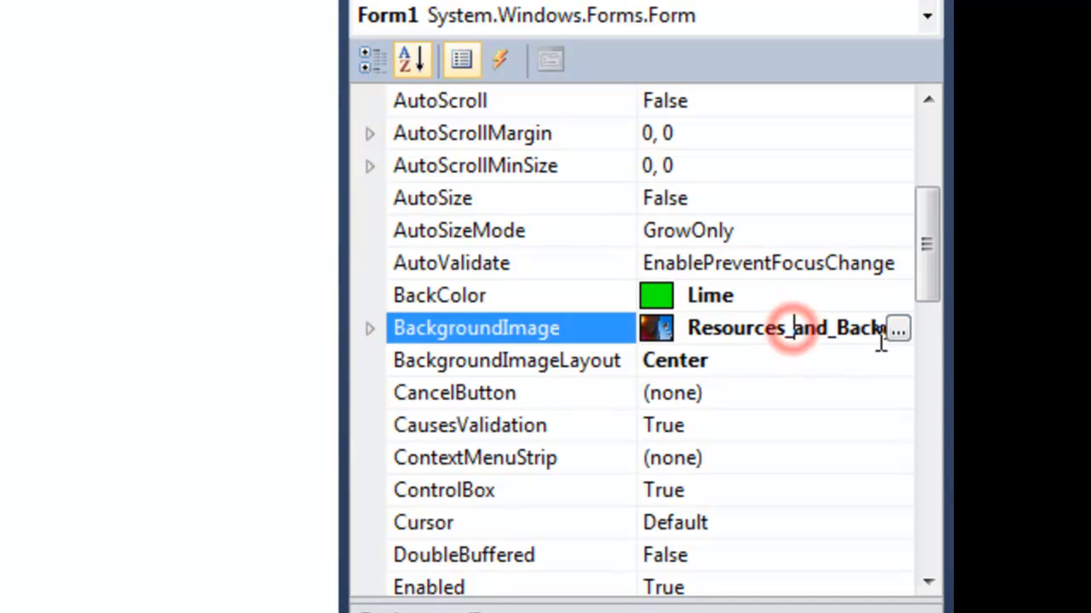
Choose img15_small from the project resources as Form1's BackgroundImage.
{"action": "left_click", "coordinate": [898, 327]}
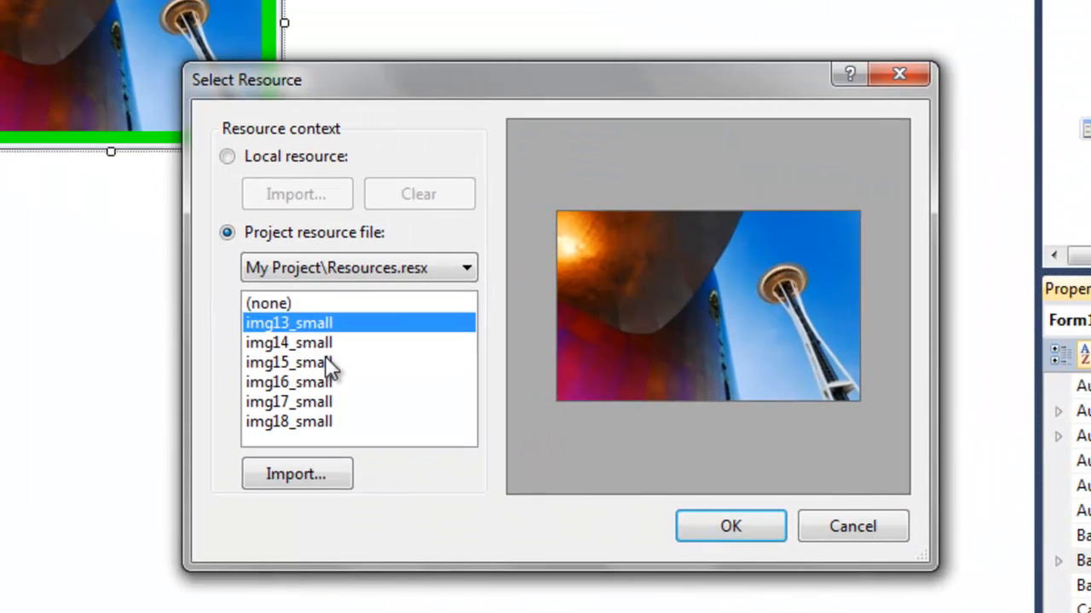
{"action": "left_click", "coordinate": [298, 342]}
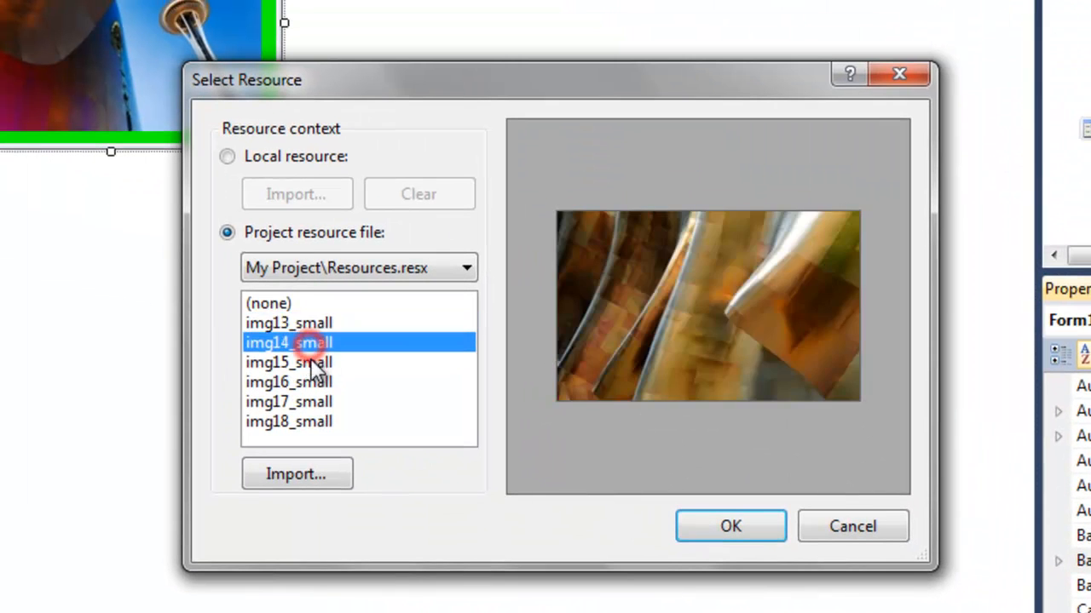
{"action": "left_click", "coordinate": [289, 361]}
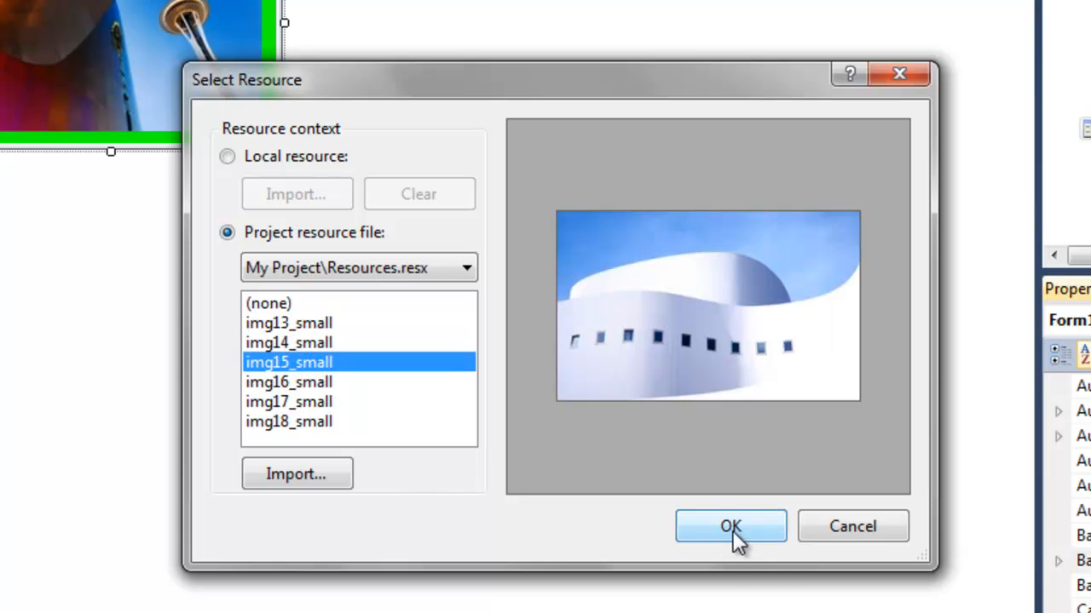
{"action": "left_click", "coordinate": [733, 527]}
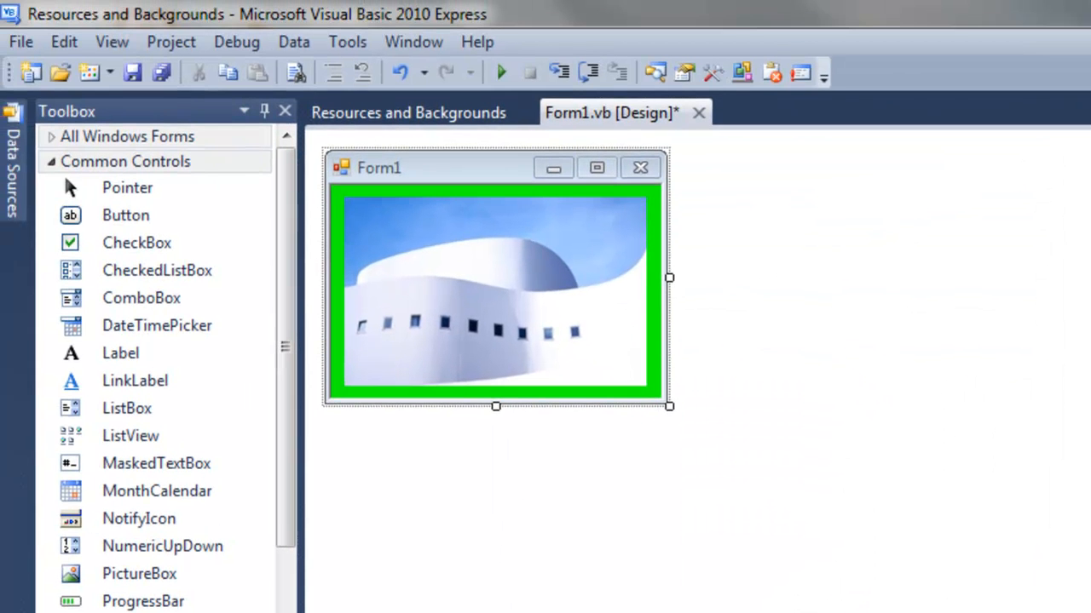